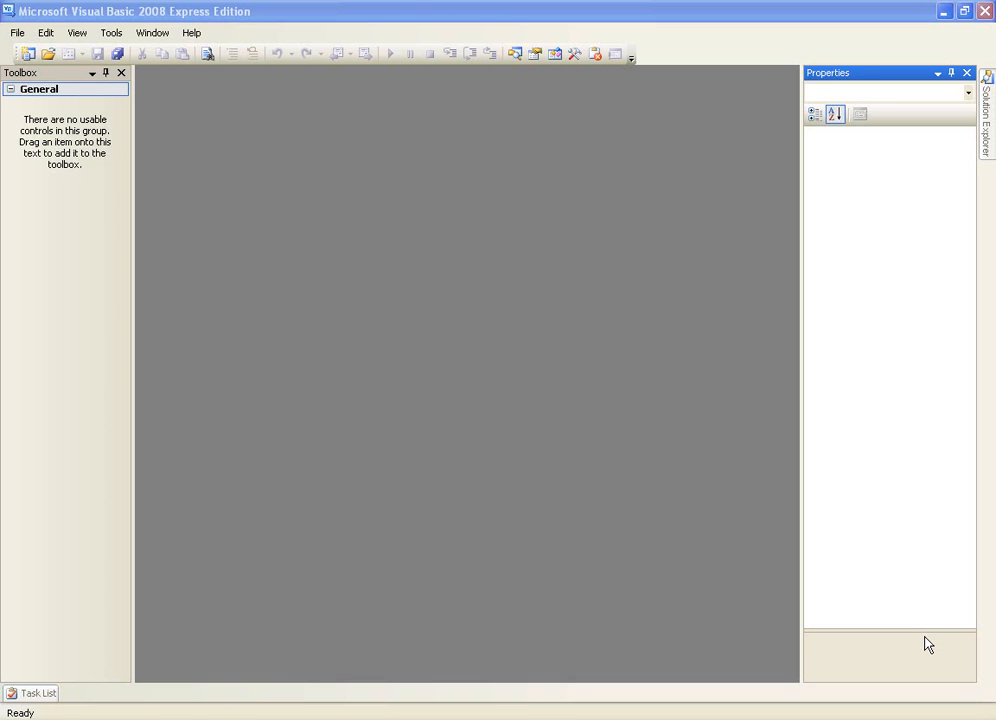
{"action": "mouse_move", "coordinate": [481, 423]}
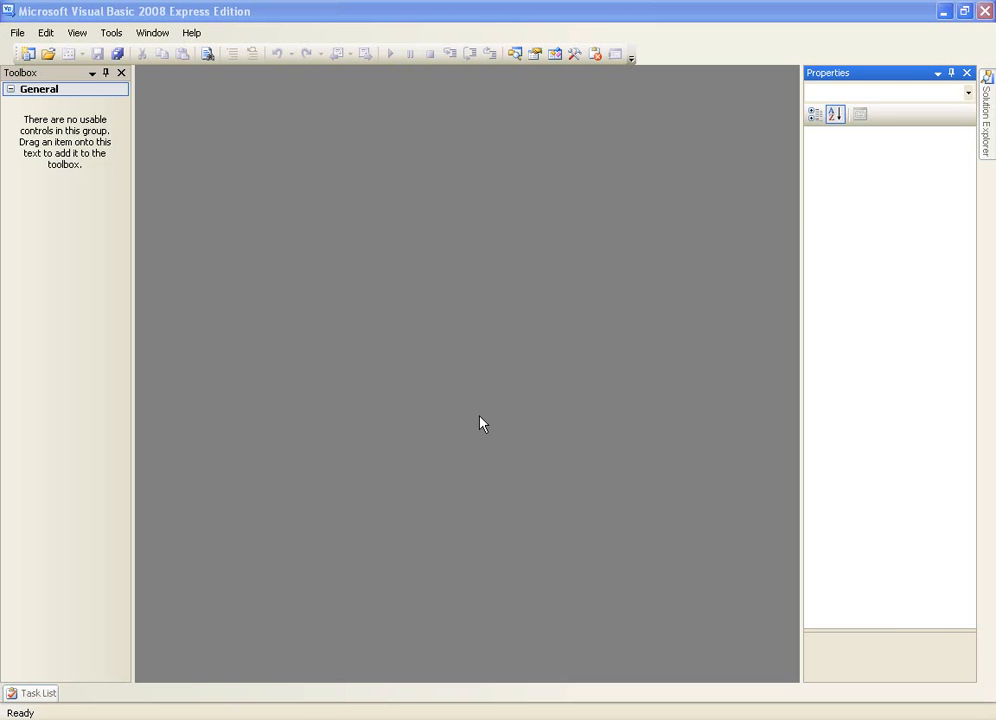
{"action": "mouse_move", "coordinate": [5, 112]}
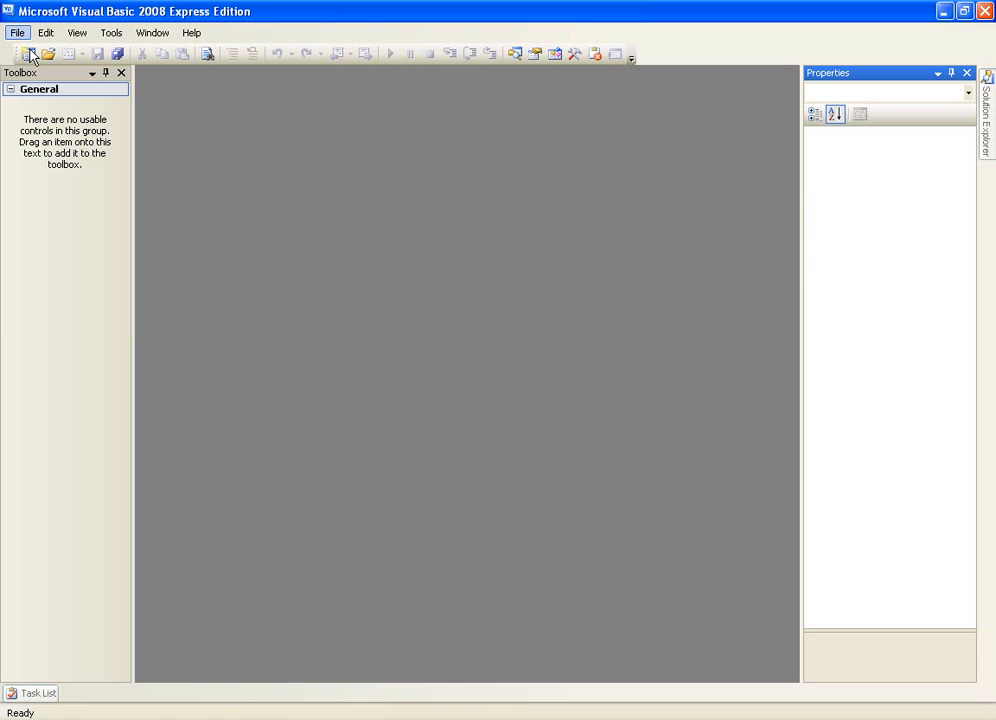
- Create a new Windows Forms Application project named 'using arrays'
{"action": "left_click", "coordinate": [16, 32]}
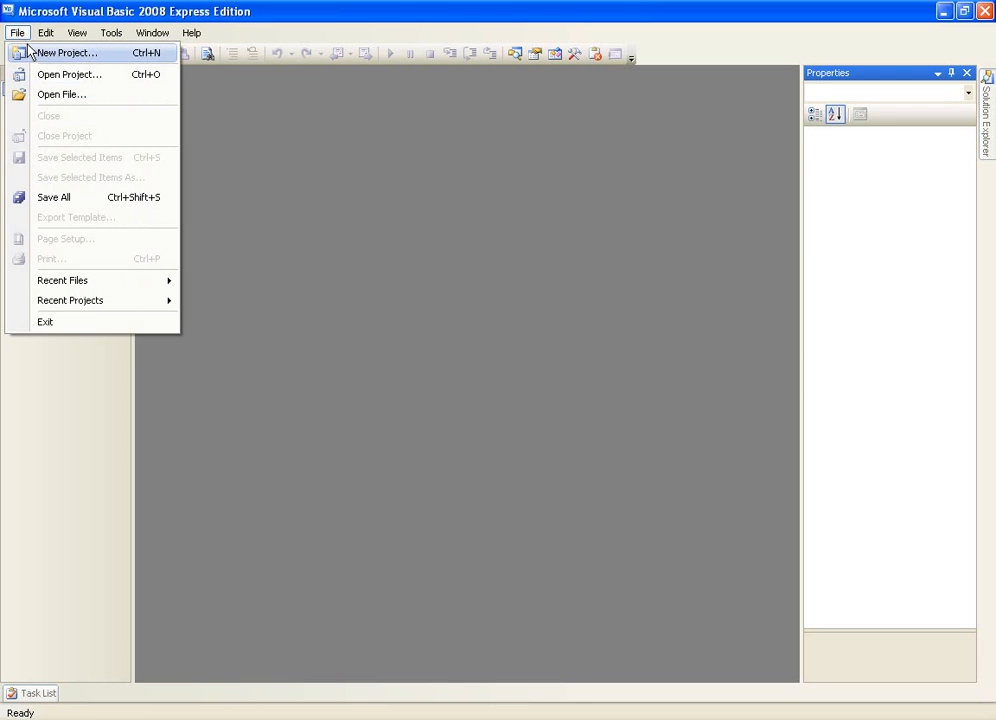
{"action": "left_click", "coordinate": [67, 53]}
{"action": "type", "text": "using arrays"}
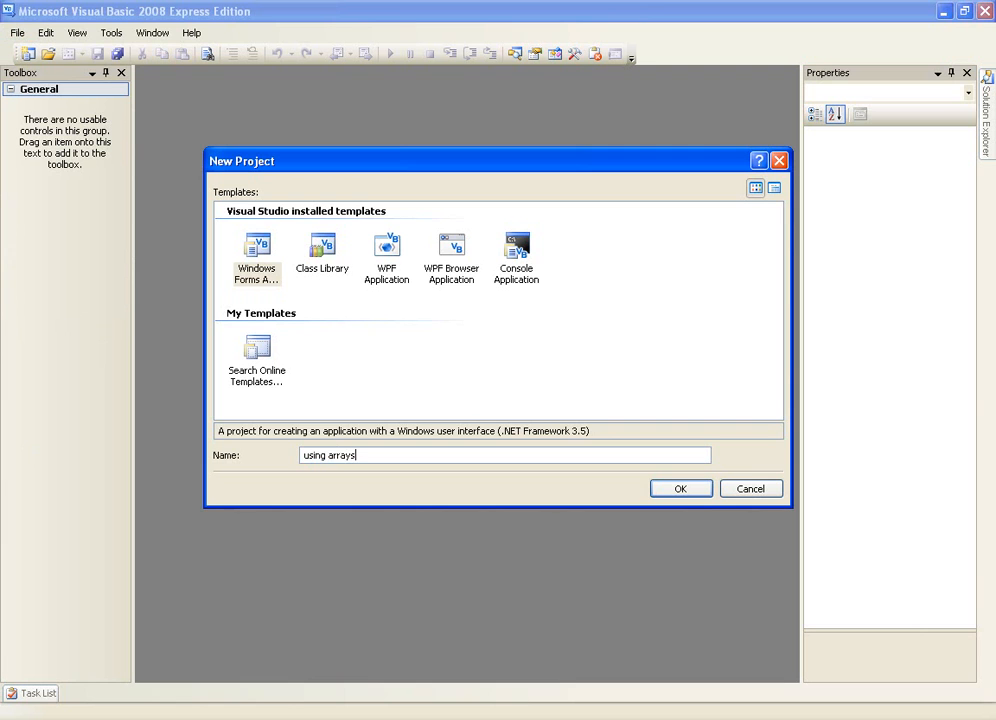
{"action": "left_click", "coordinate": [680, 489]}
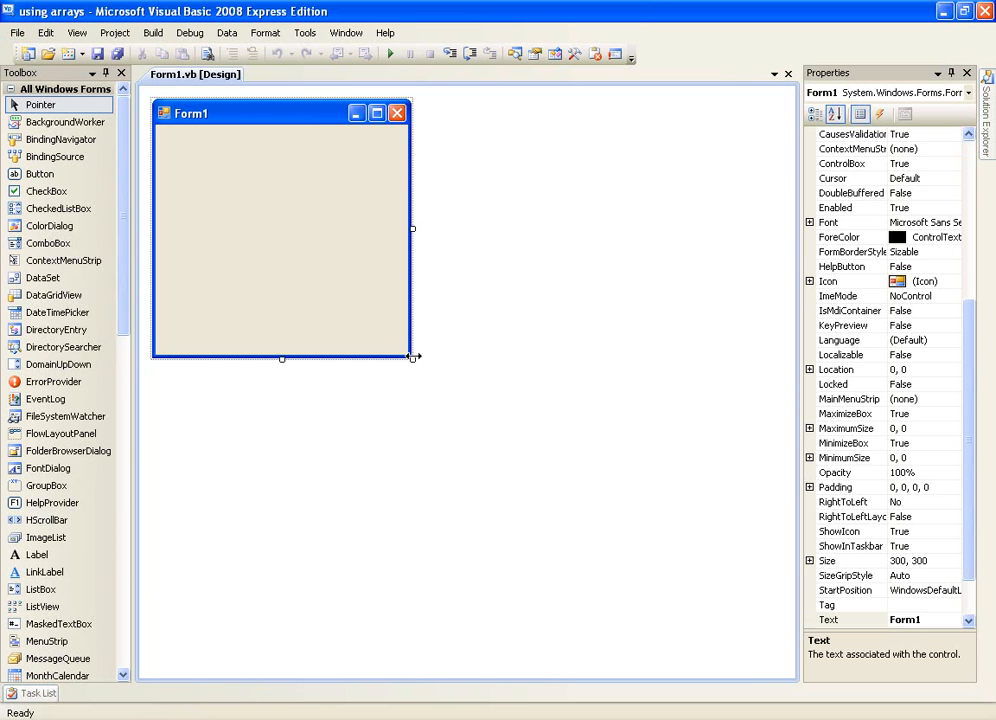
- Resize Form1, stretch Button1 across it, and caption the button 'Message Array'
{"action": "left_click_drag", "start_coordinate": [413, 357], "coordinate": [517, 277]}
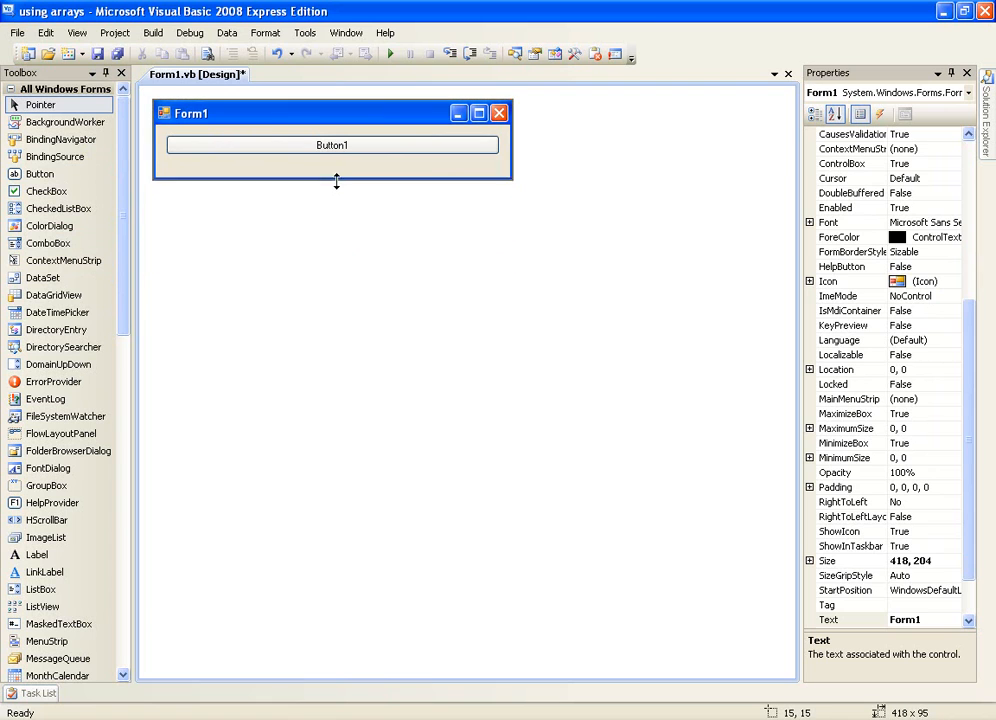
{"action": "left_click", "coordinate": [332, 145]}
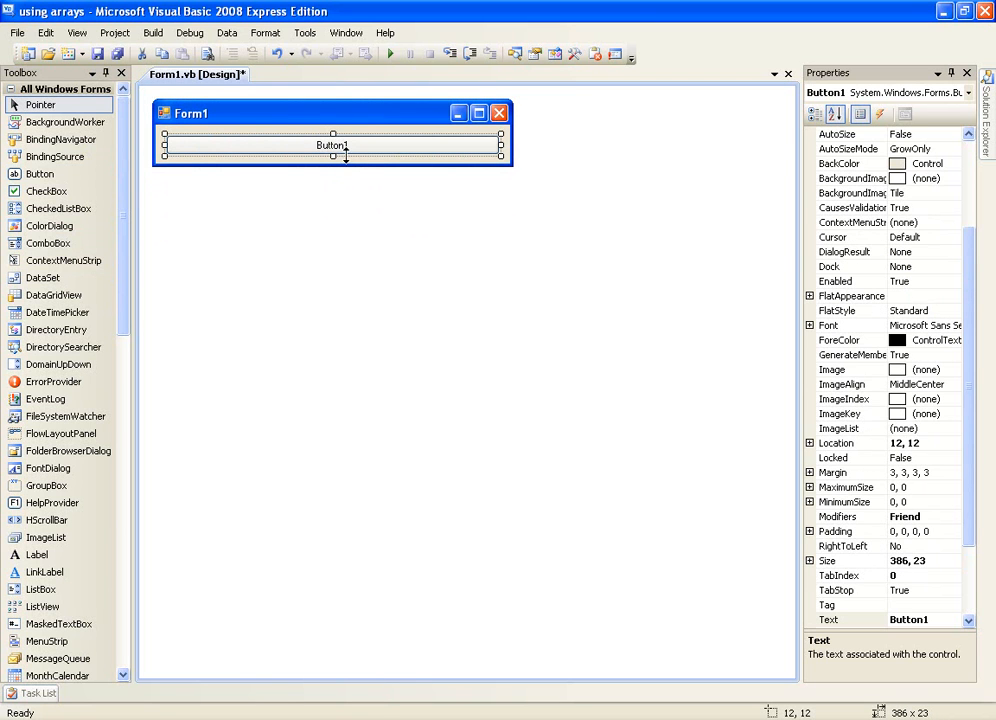
{"action": "left_click", "coordinate": [528, 238]}
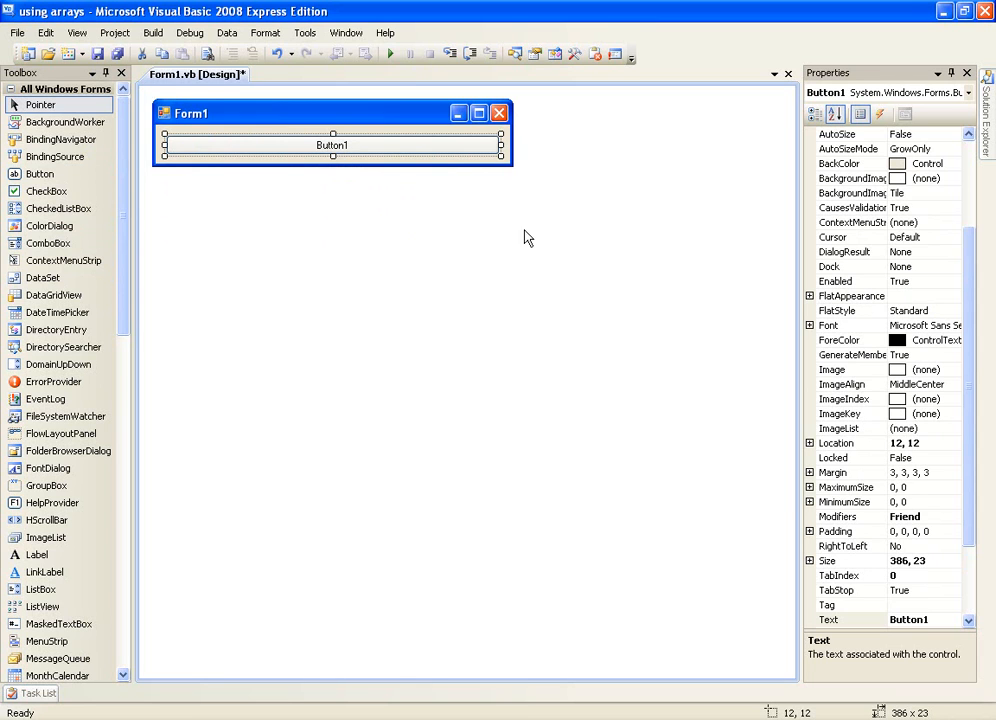
{"action": "left_click", "coordinate": [920, 619]}
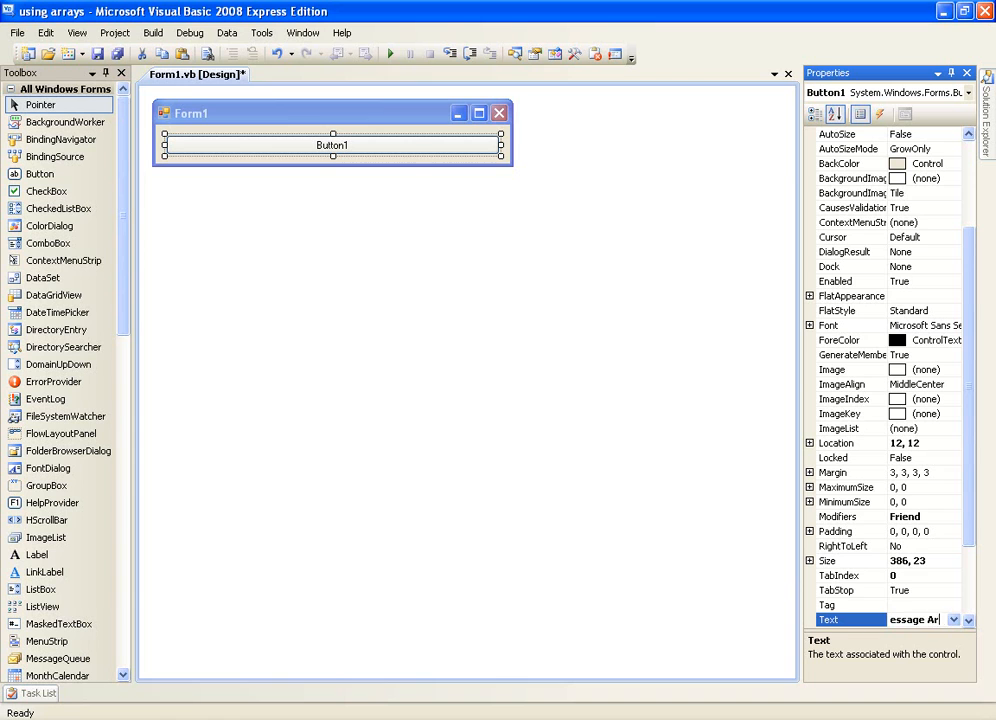
{"action": "type", "text": "Message Array"}
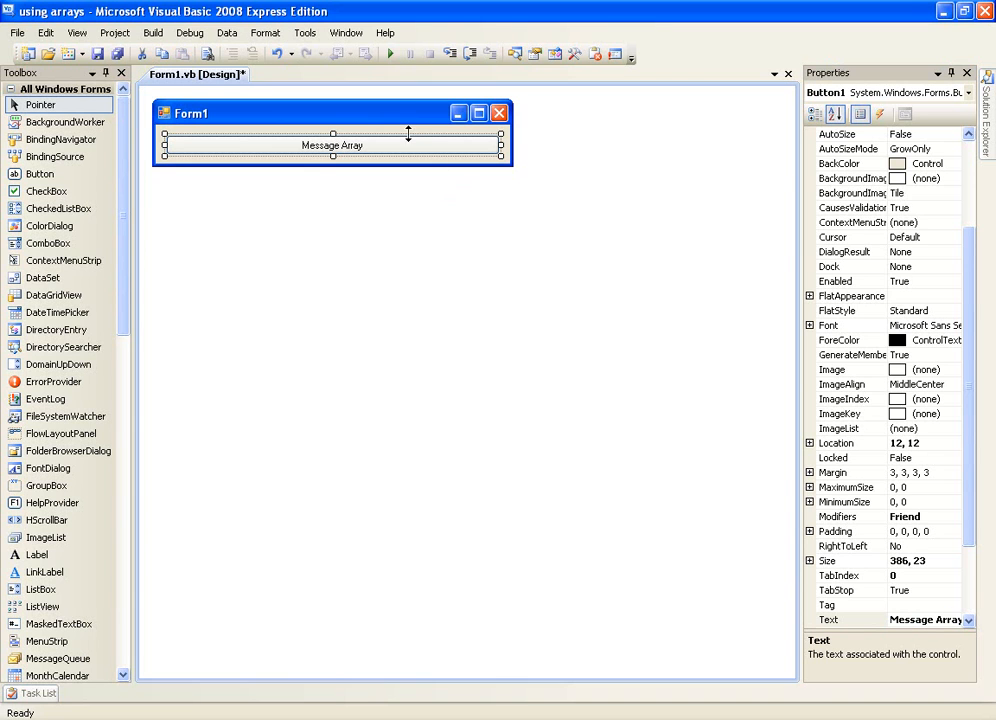
{"action": "mouse_move", "coordinate": [393, 150]}
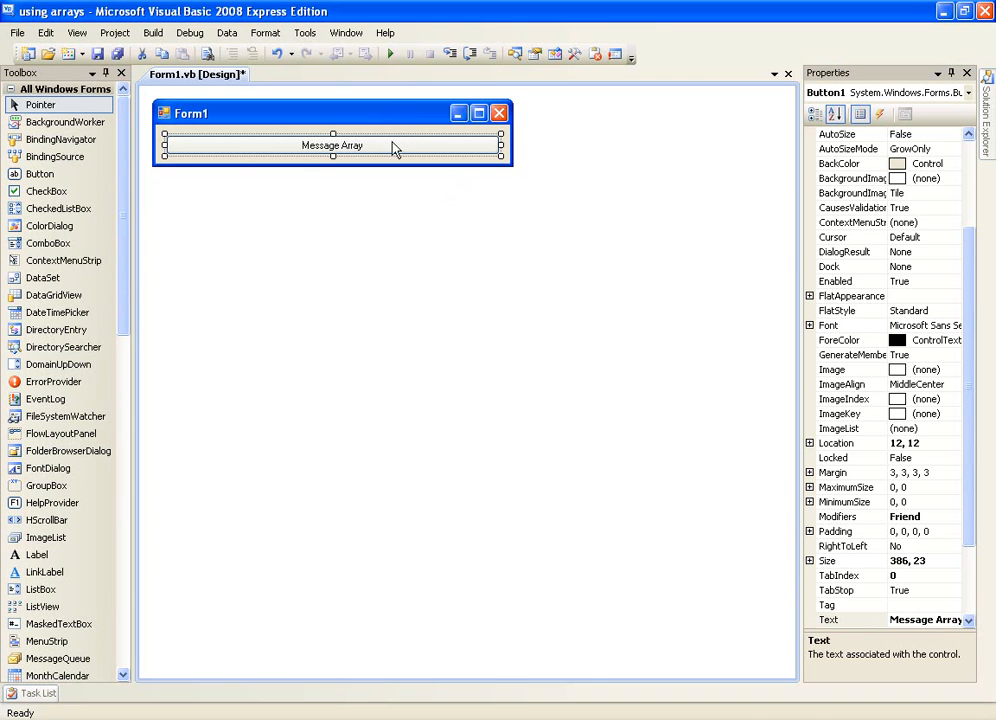
- Open Button1's Click handler and declare Dim tvshows(4) As String on its own line
{"action": "double_click", "coordinate": [332, 145]}
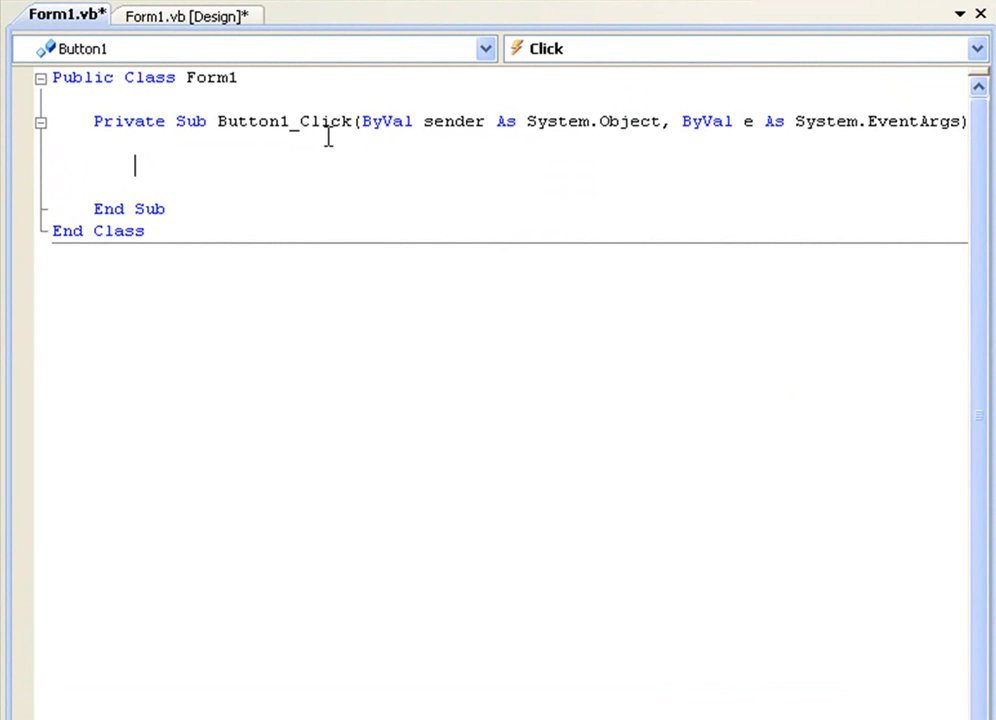
{"action": "type", "text": "dim"}
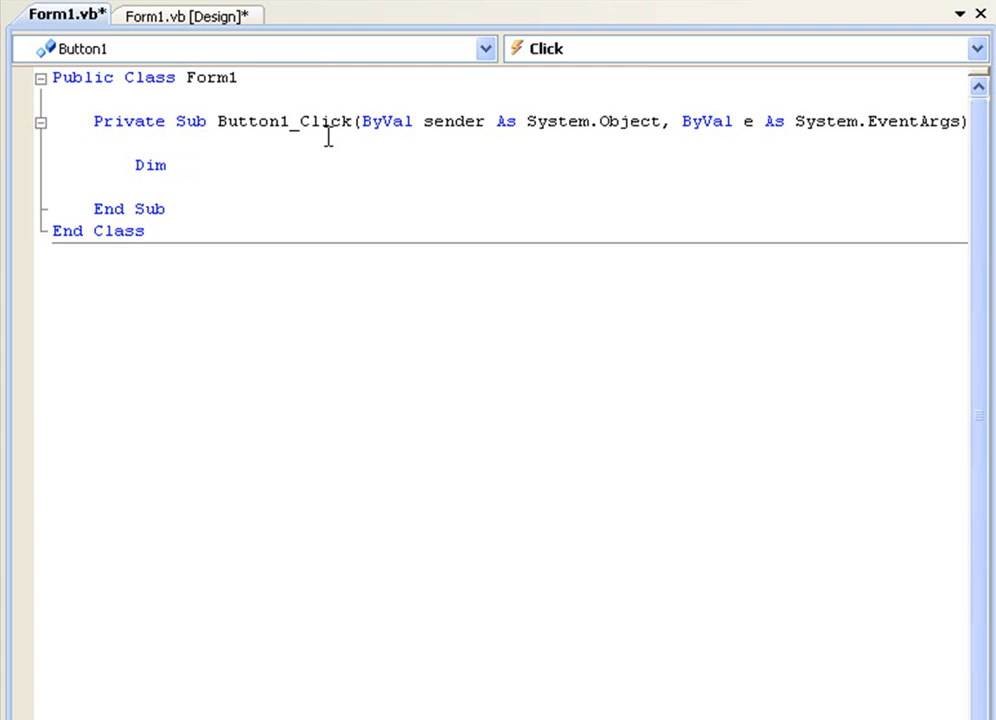
{"action": "type", "text": "tv"}
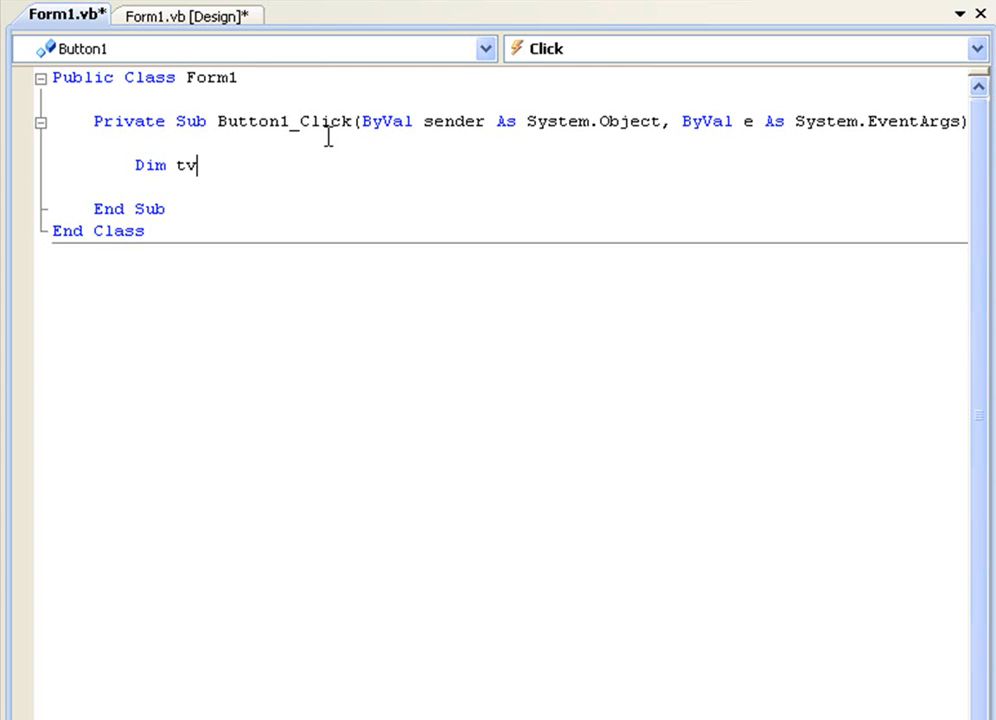
{"action": "type", "text": "shows"}
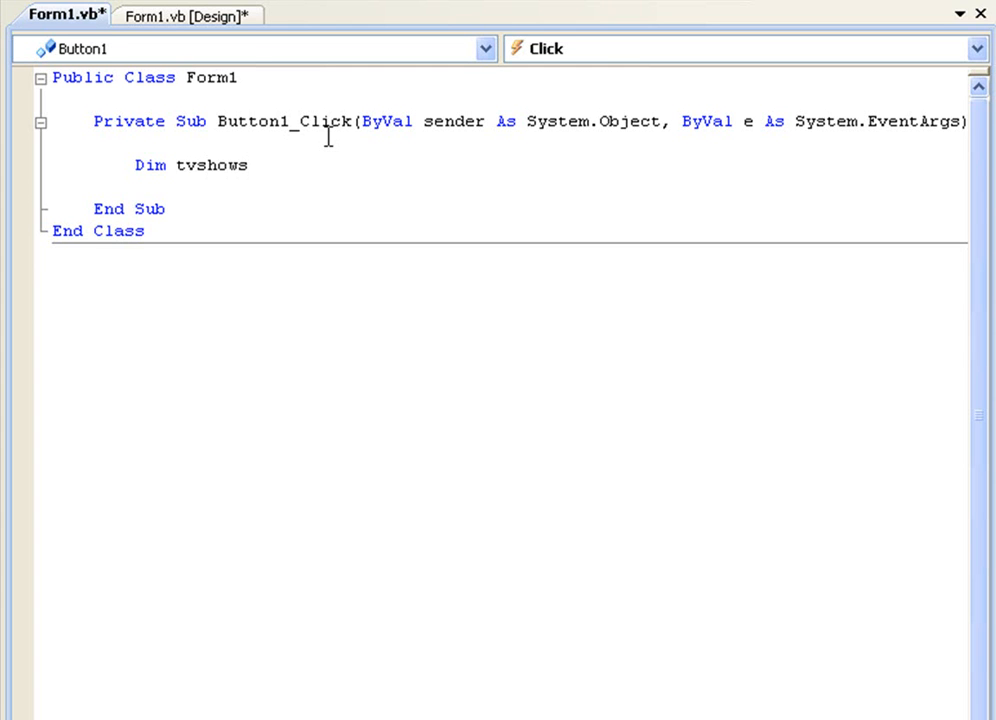
{"action": "type", "text": "As string"}
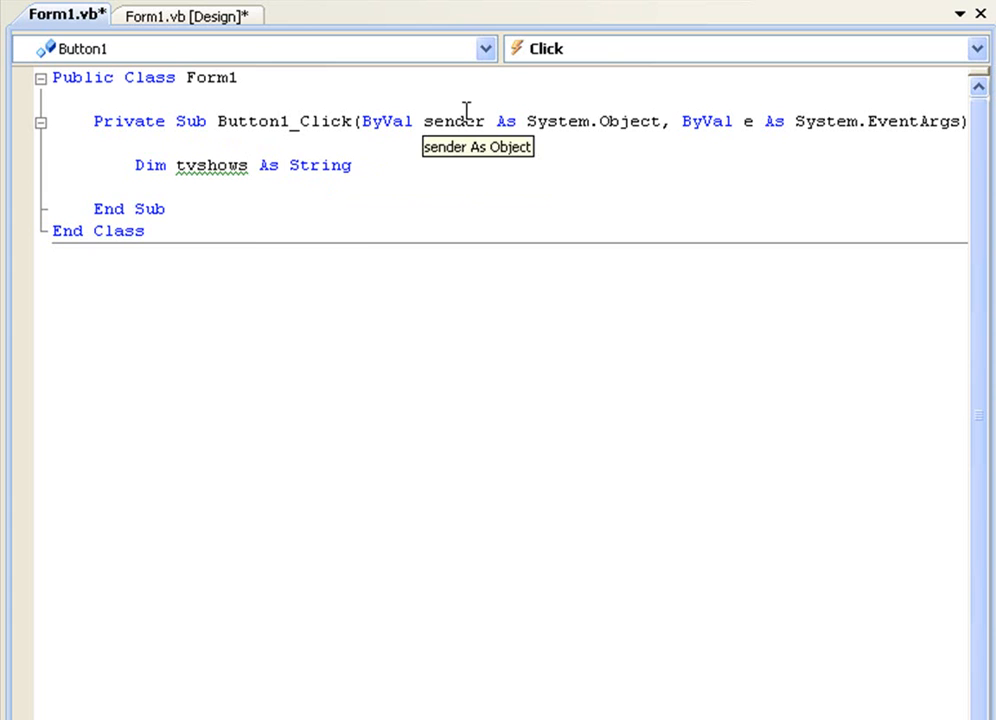
{"action": "type", "text": "("}
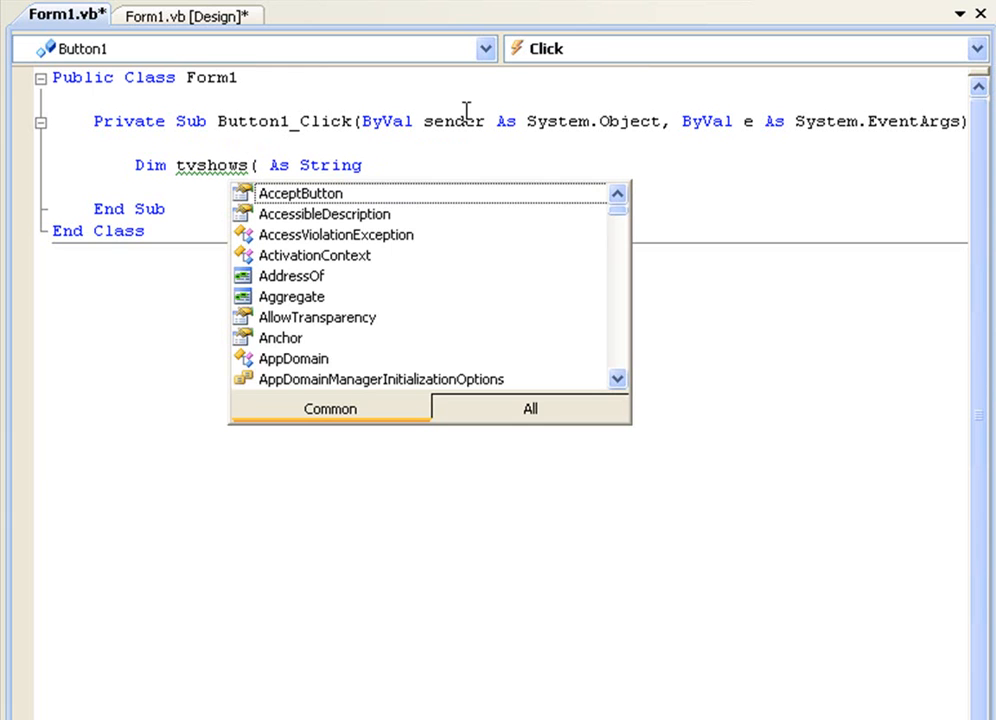
{"action": "type", "text": "4"}
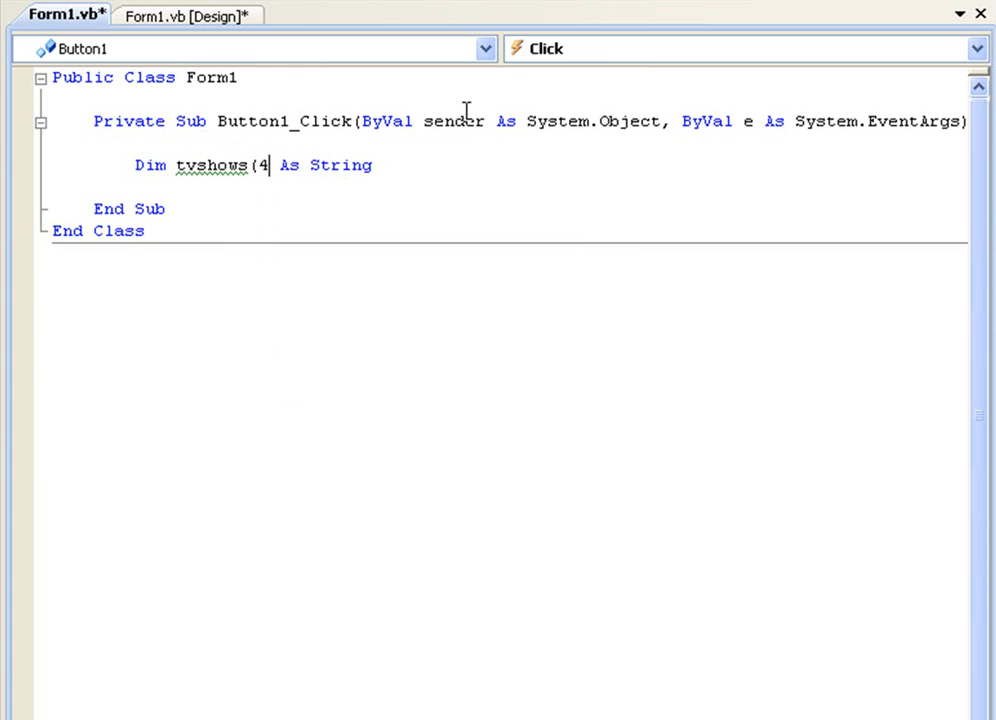
{"action": "type", "text": ")"}
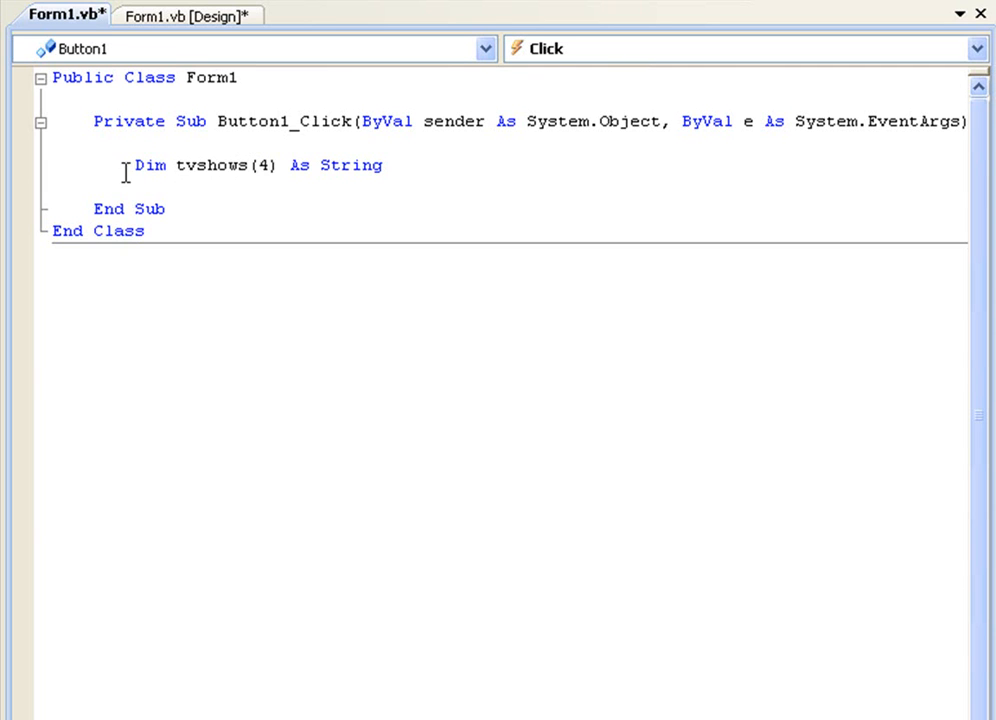
{"action": "mouse_move", "coordinate": [324, 165]}
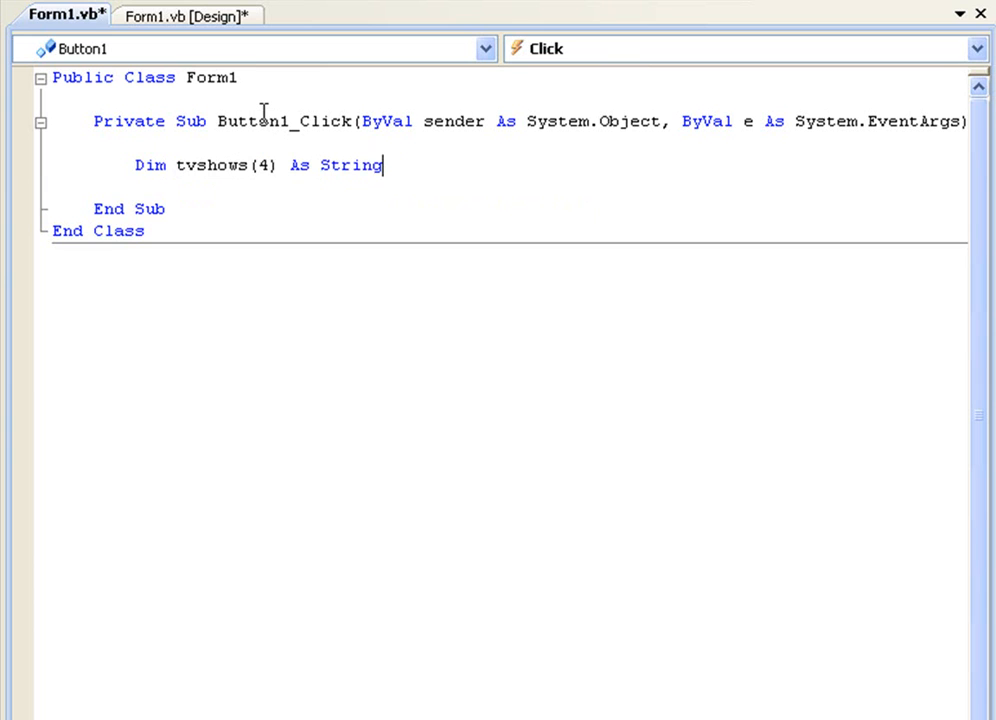
{"action": "key", "text": "enter"}
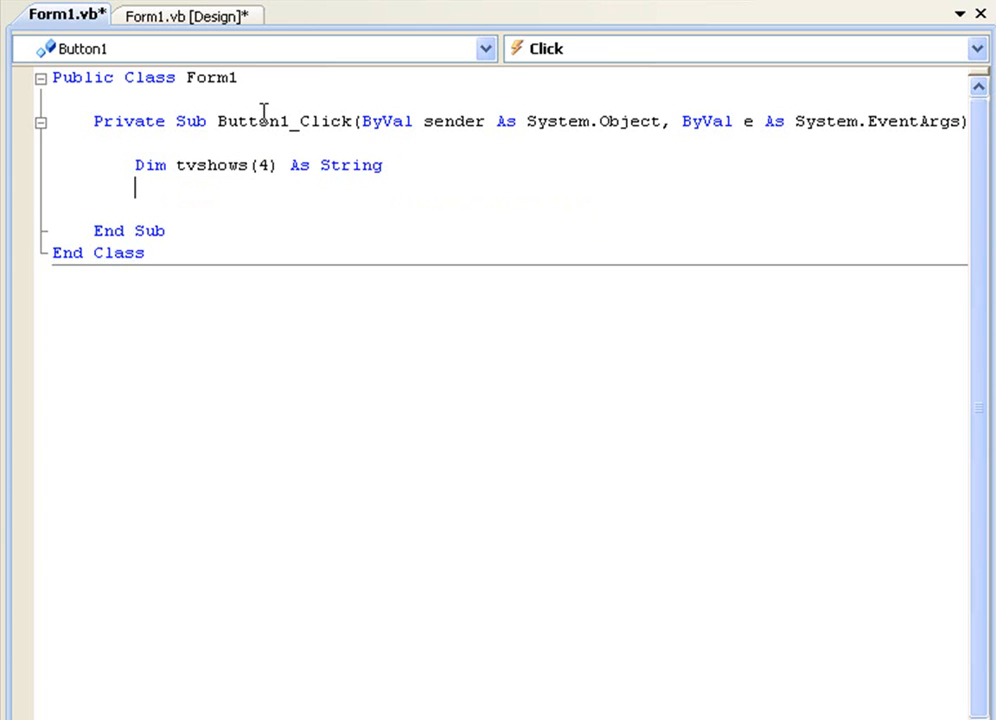
- Assign 'South Park', 'Family Guy' and 'American Dad!' to tvshows(0) through tvshows(2)
{"action": "type", "text": "tvshows(0) = \""}
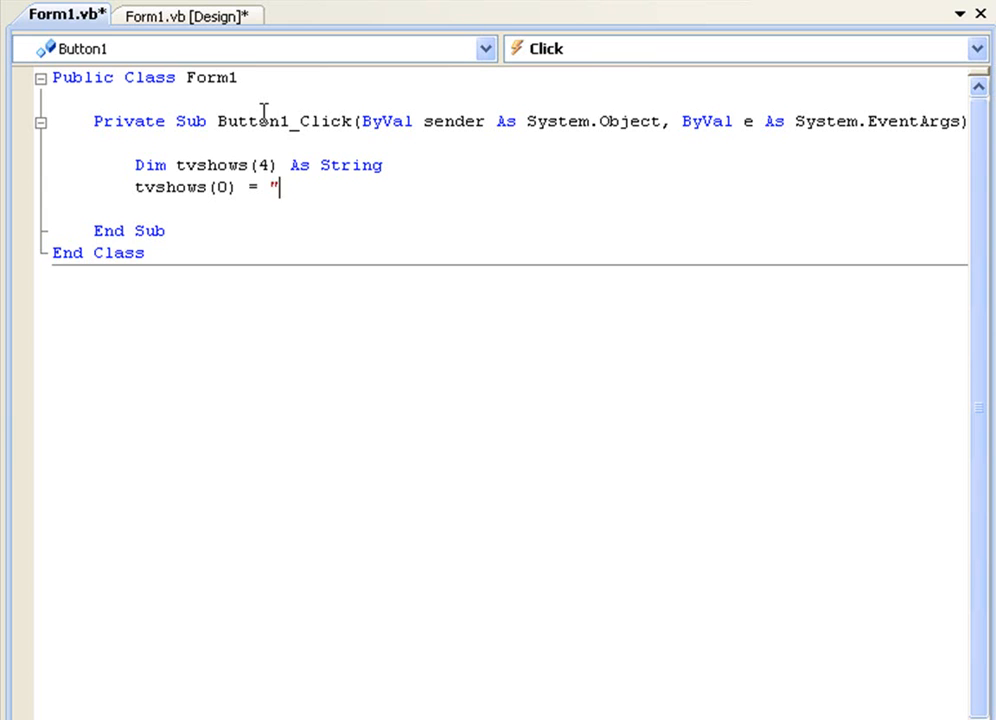
{"action": "type", "text": "South Park\""}
{"action": "type", "text": "tc"}
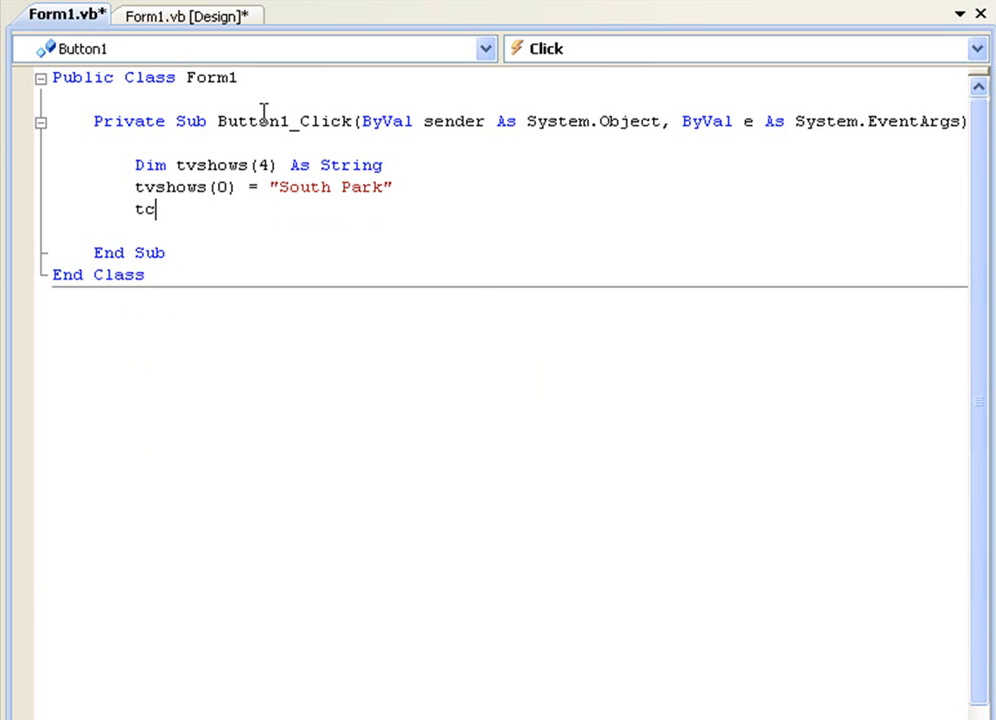
{"action": "type", "text": "vshows(1)"}
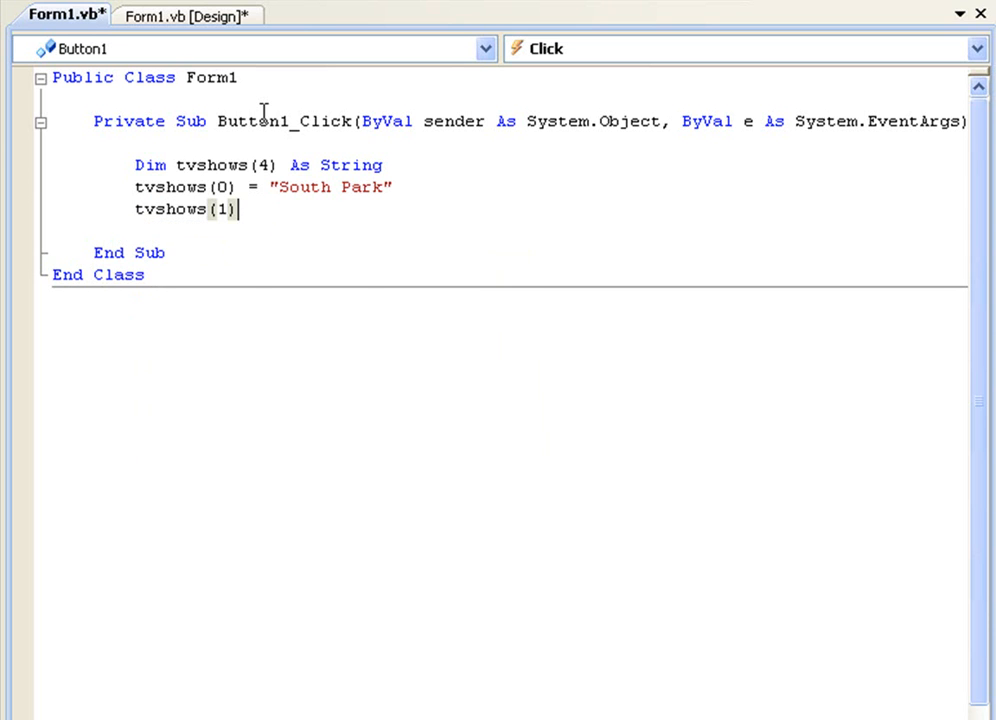
{"action": "type", "text": "= \"Family Guy"}
{"action": "type", "text": "tv"}
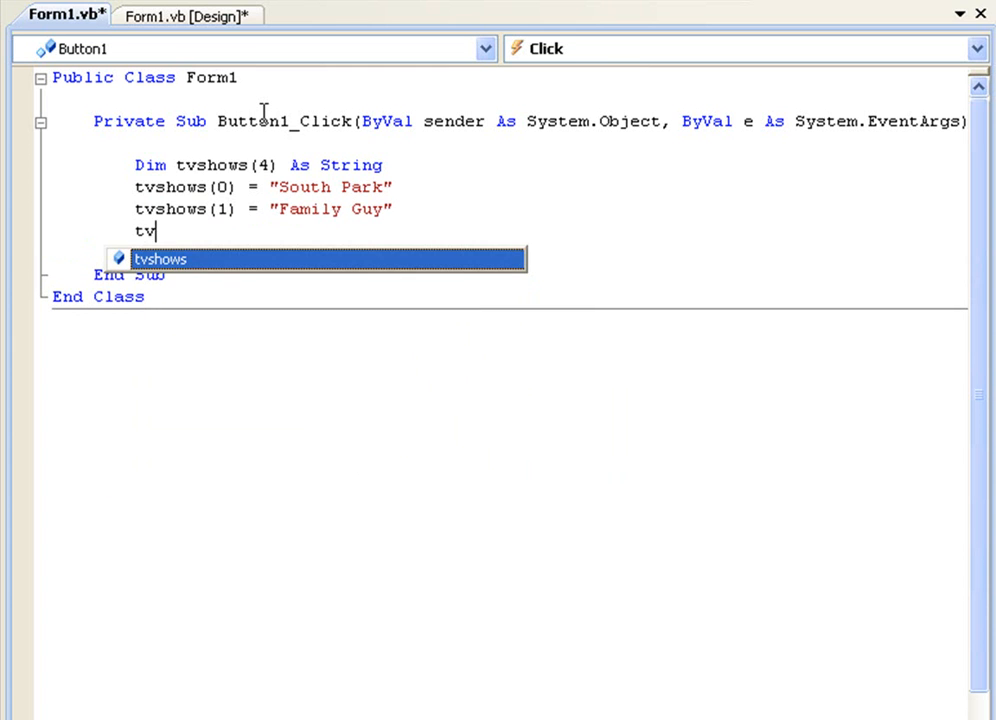
{"action": "type", "text": "shows(2)"}
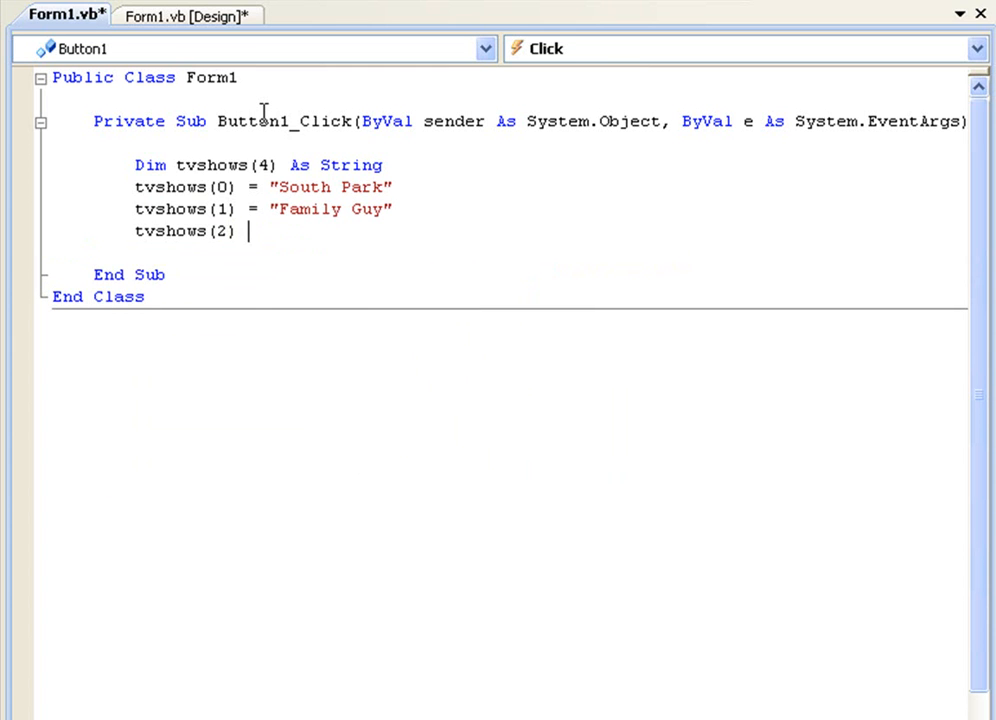
{"action": "type", "text": "="}
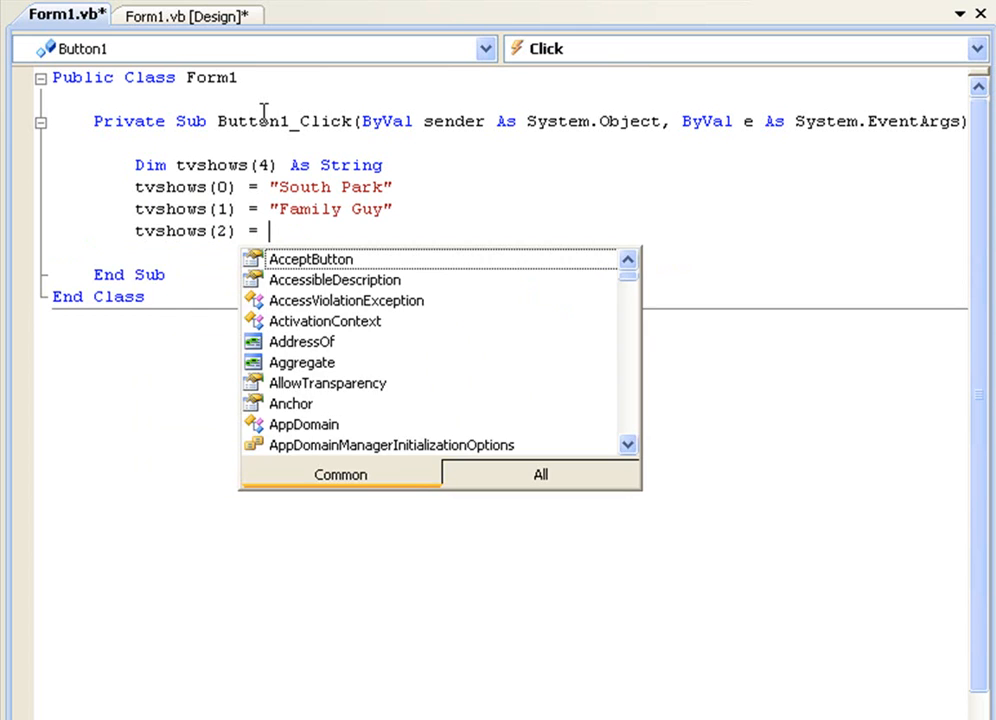
{"action": "type", "text": "\"American D"}
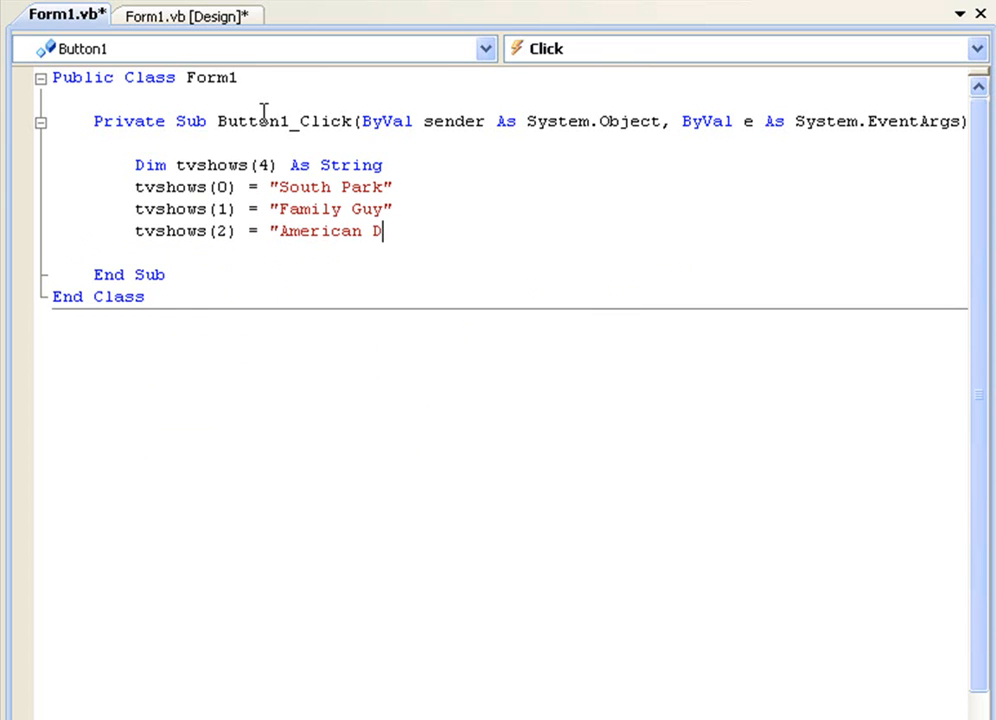
{"action": "type", "text": "ad!\""}
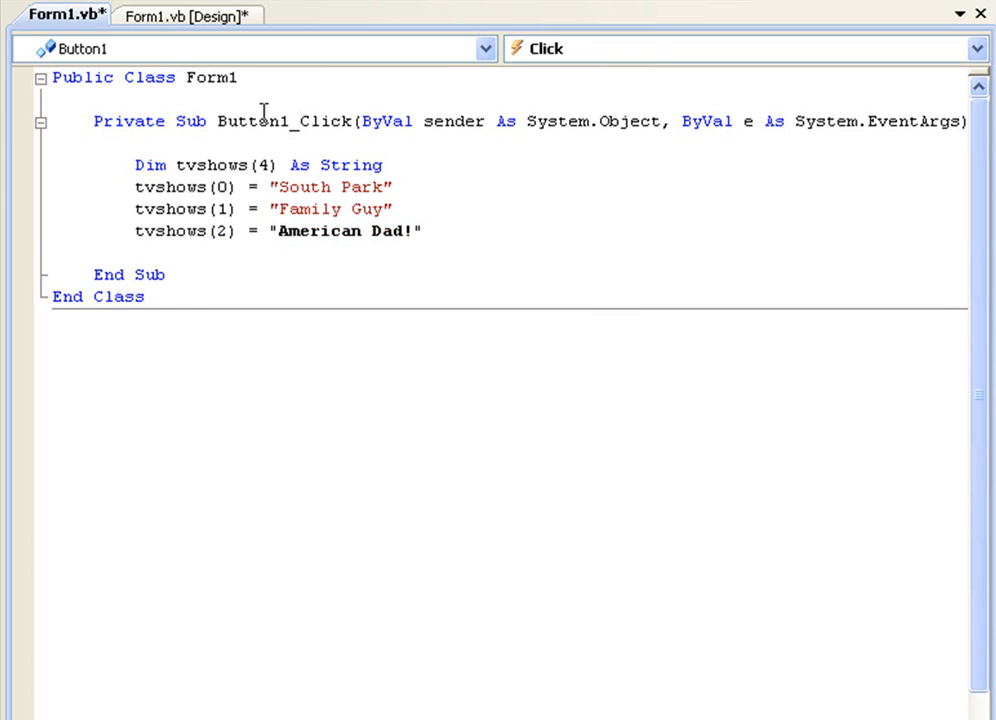
- Assign 'The Simpsons' and 'Supernatural' to tvshows(3) and tvshows(4), and re-enter 'Family Guy'
{"action": "type", "text": "tvshows(3) ="}
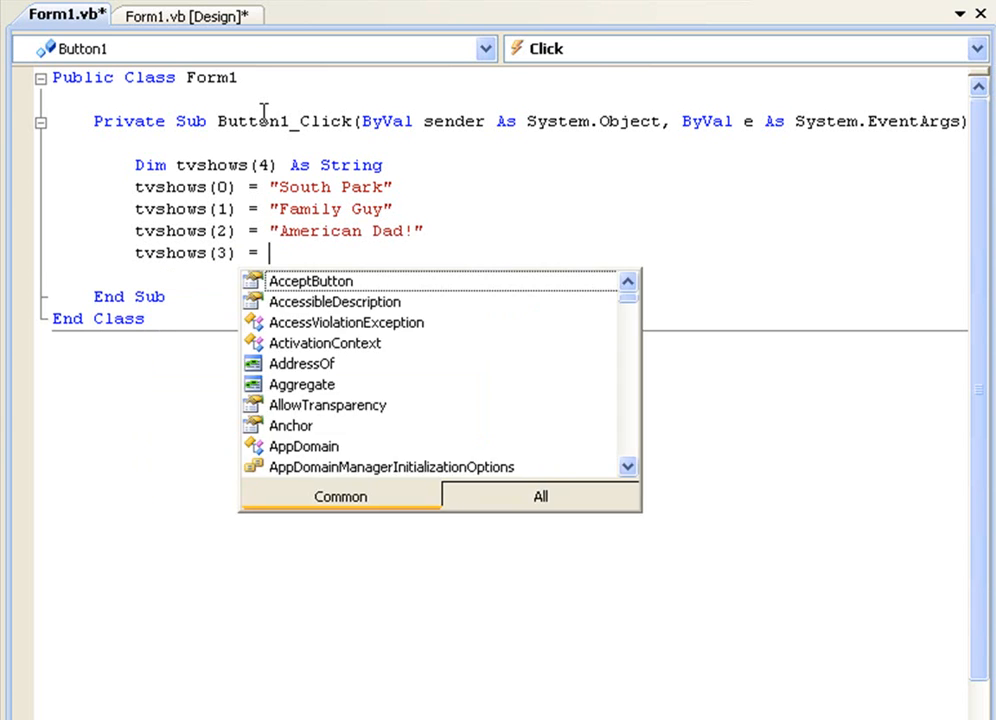
{"action": "type", "text": "\"The Sim"}
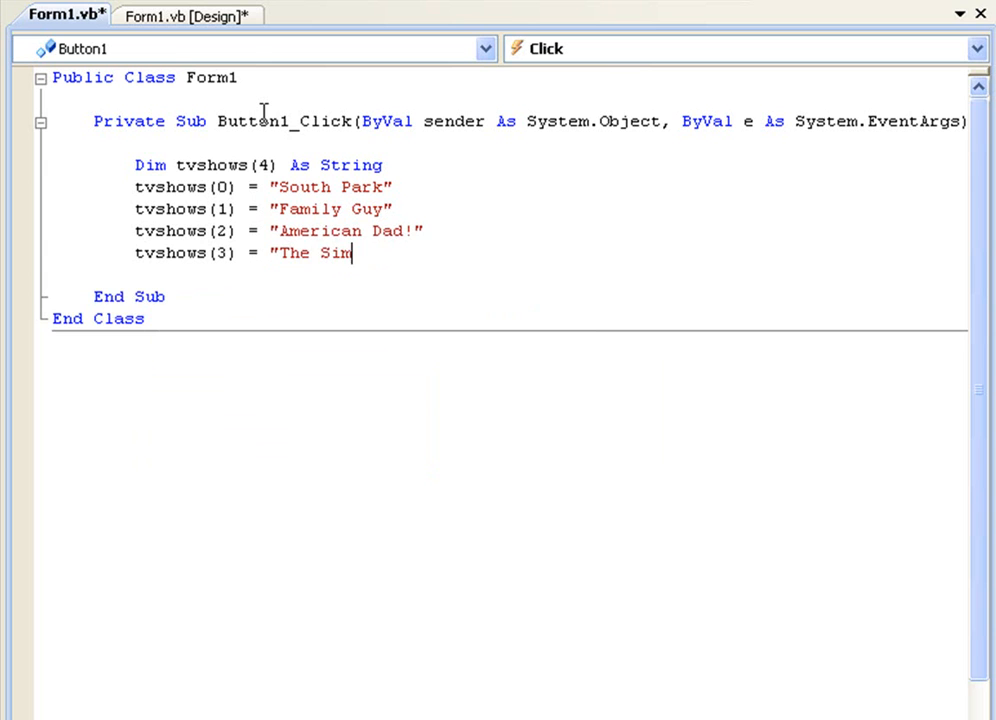
{"action": "type", "text": "psons\""}
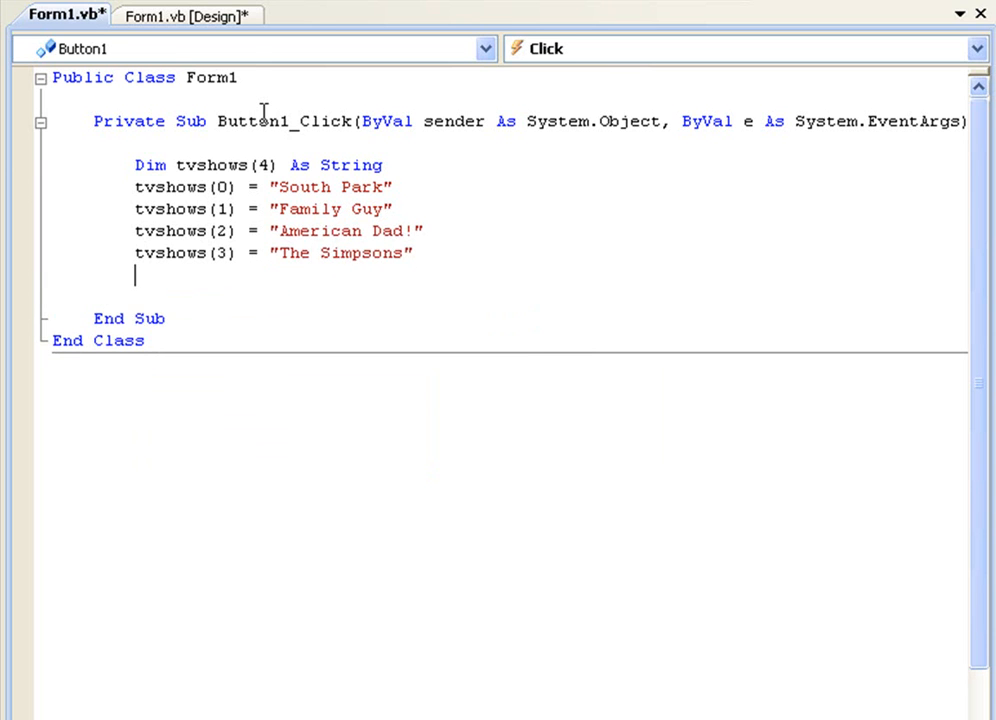
{"action": "type", "text": "tvshows(4"}
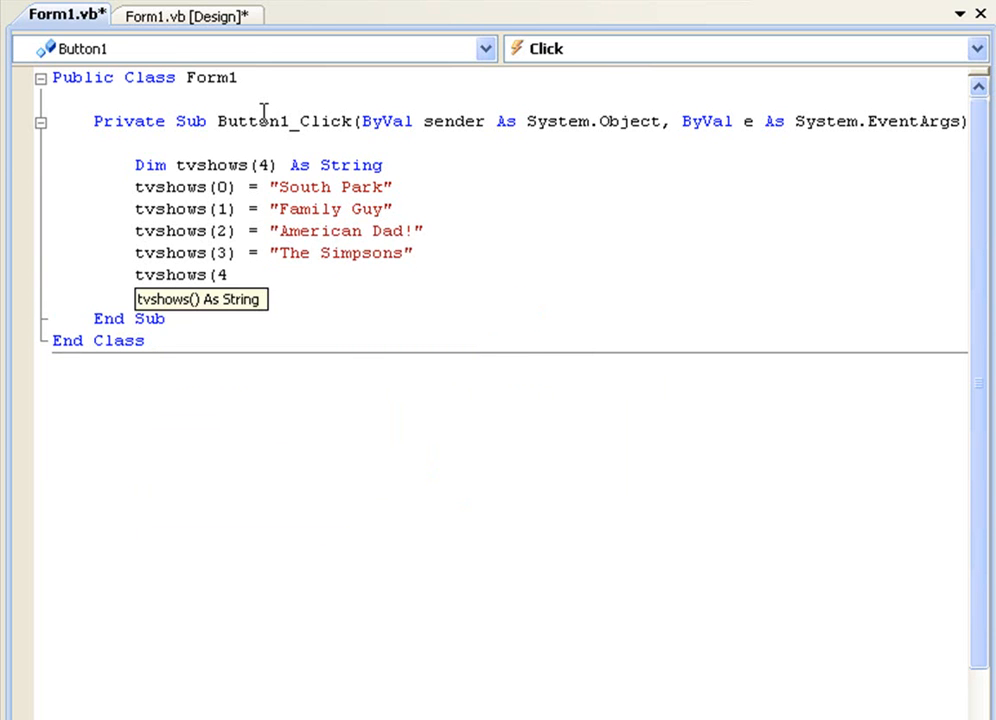
{"action": "type", "text": ") = \"Su"}
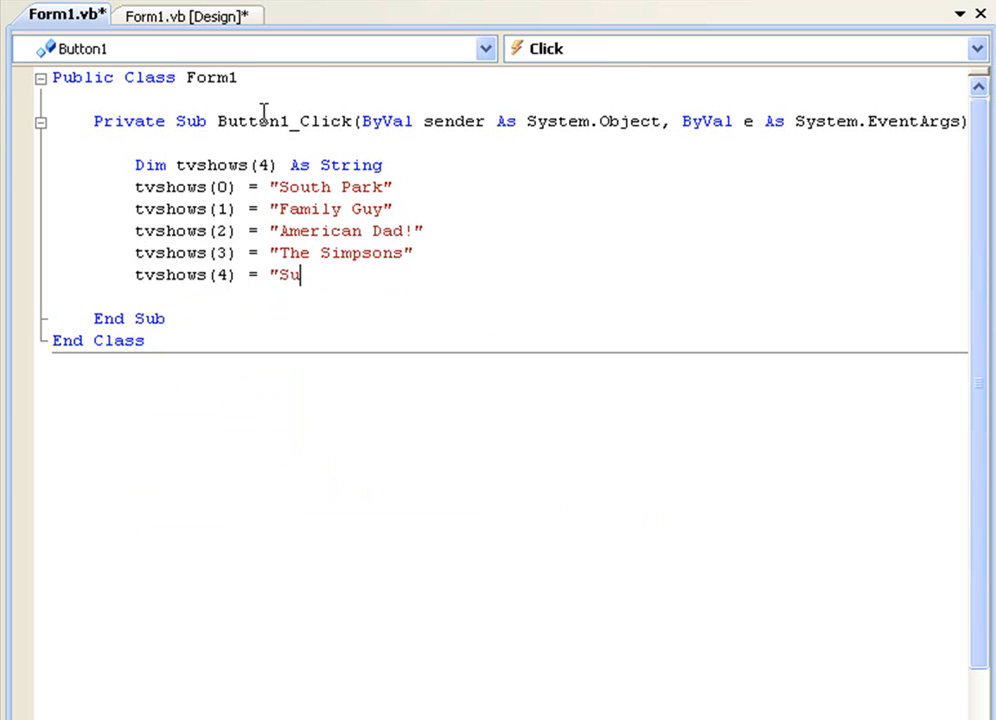
{"action": "type", "text": "pernatural\""}
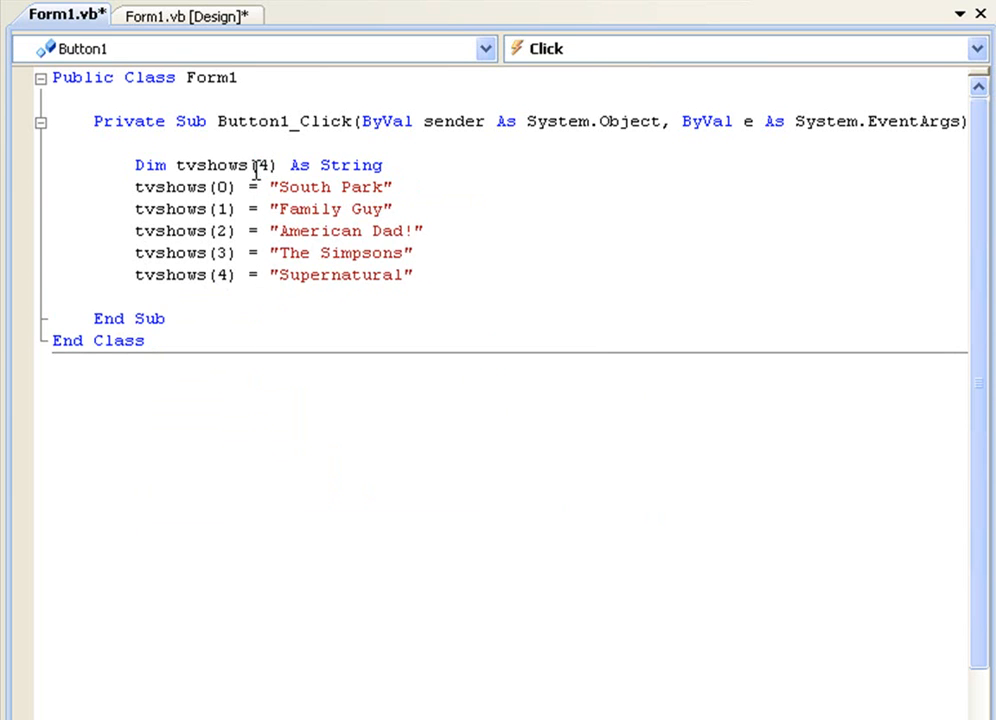
{"action": "double_click", "coordinate": [262, 165]}
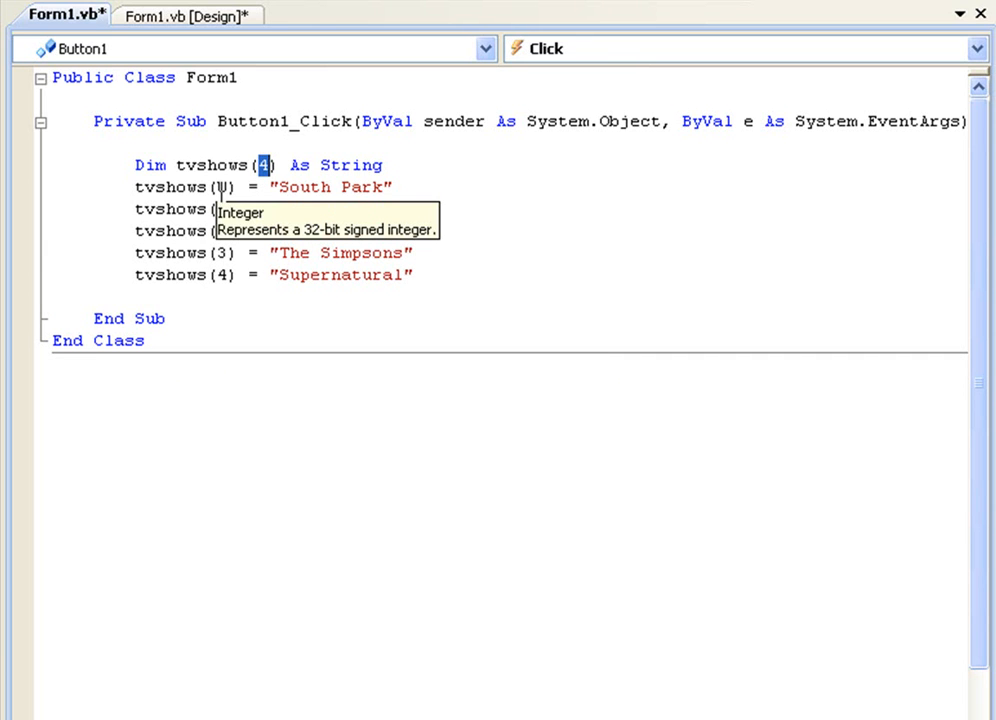
{"action": "type", "text": "\"Family Guy\""}
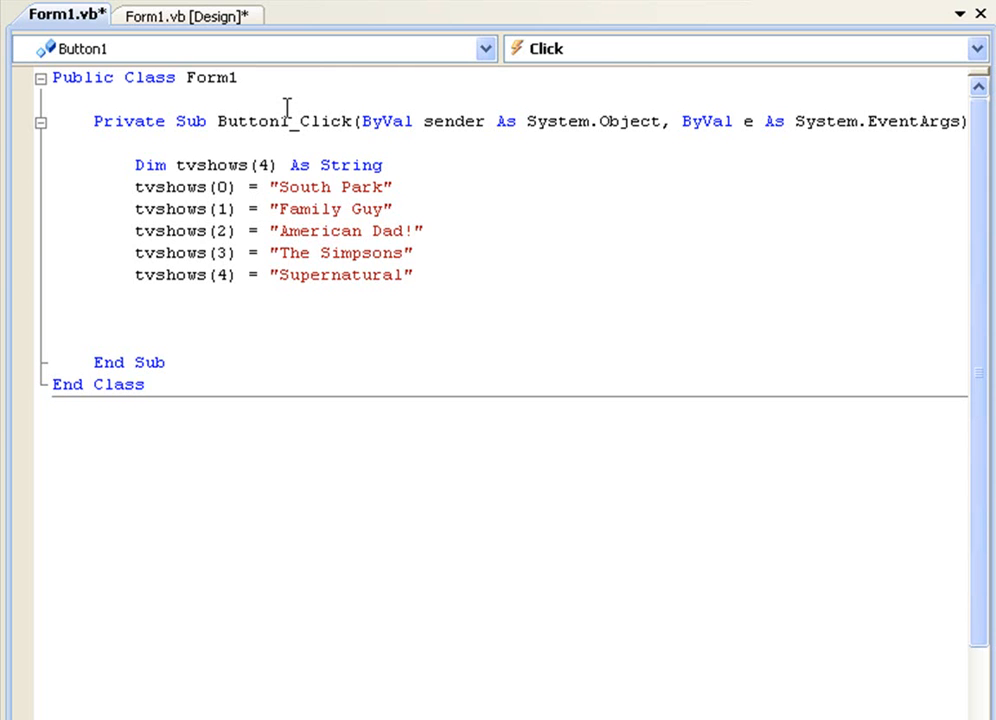
- Type MessageBox.Show("Tvshows array number 0 is: " & tvshows(0)) below the assignments
{"action": "type", "text": "messagebo"}
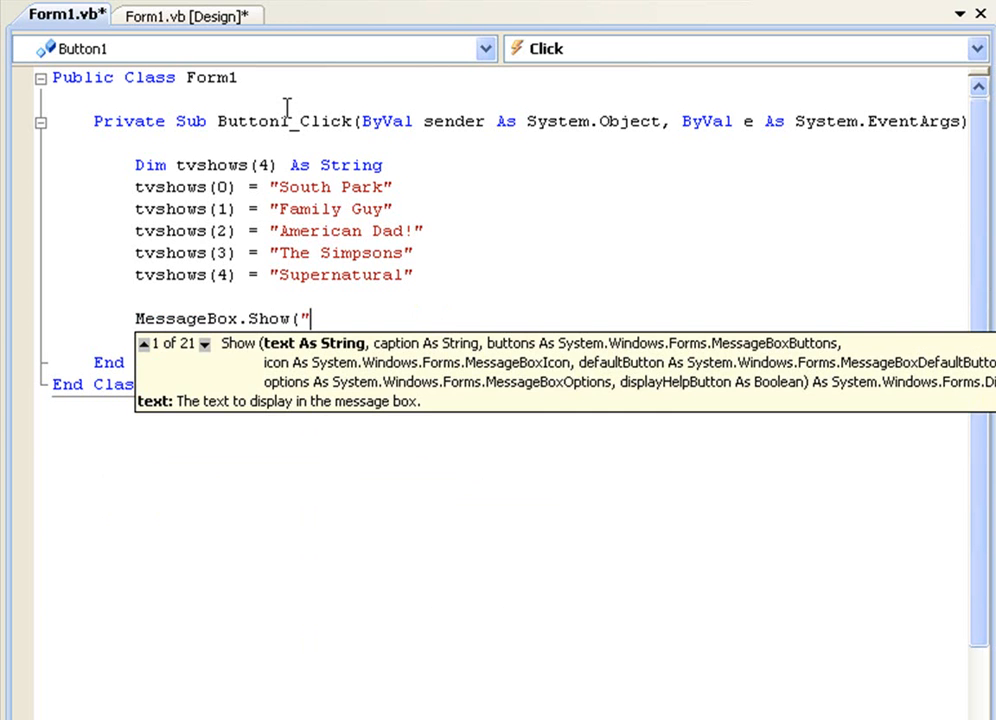
{"action": "type", "text": "Tv"}
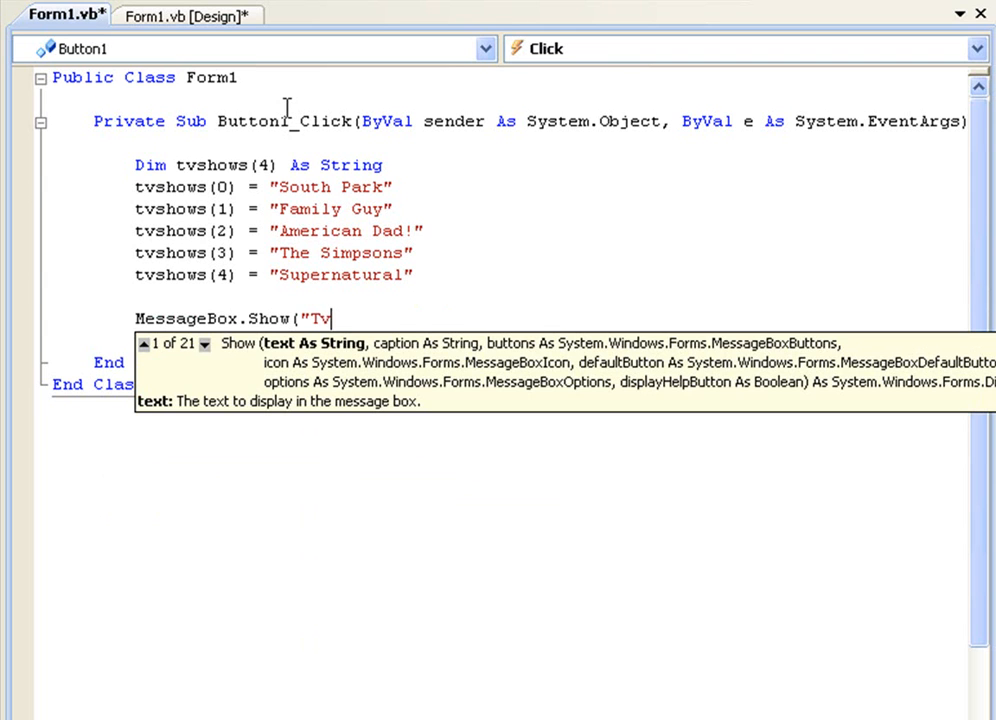
{"action": "type", "text": "shows array"}
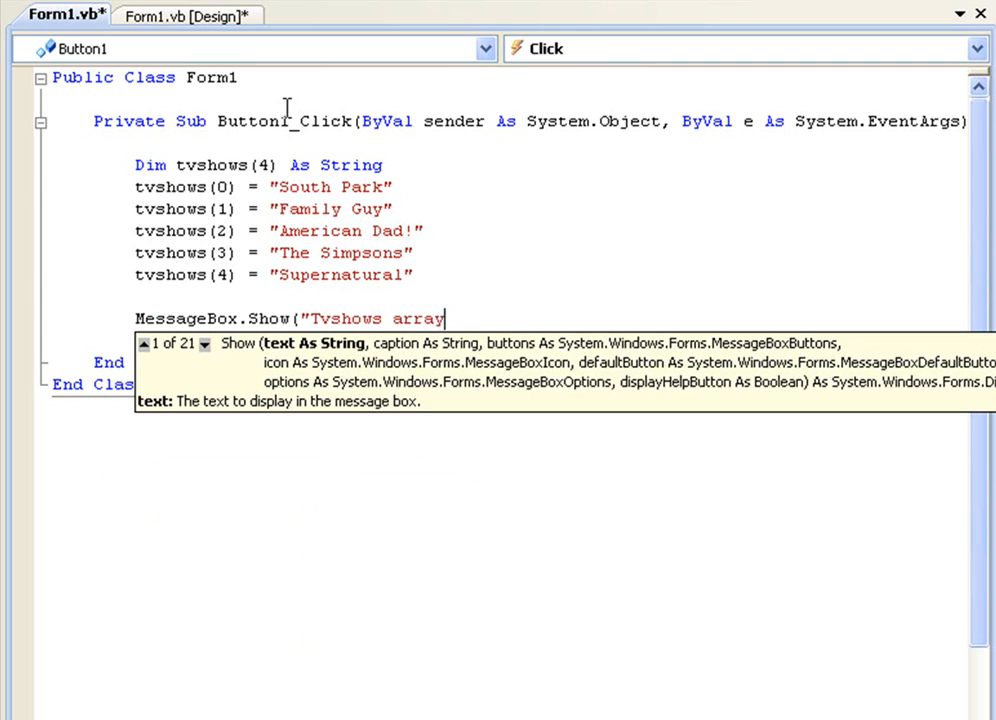
{"action": "type", "text": "number 0"}
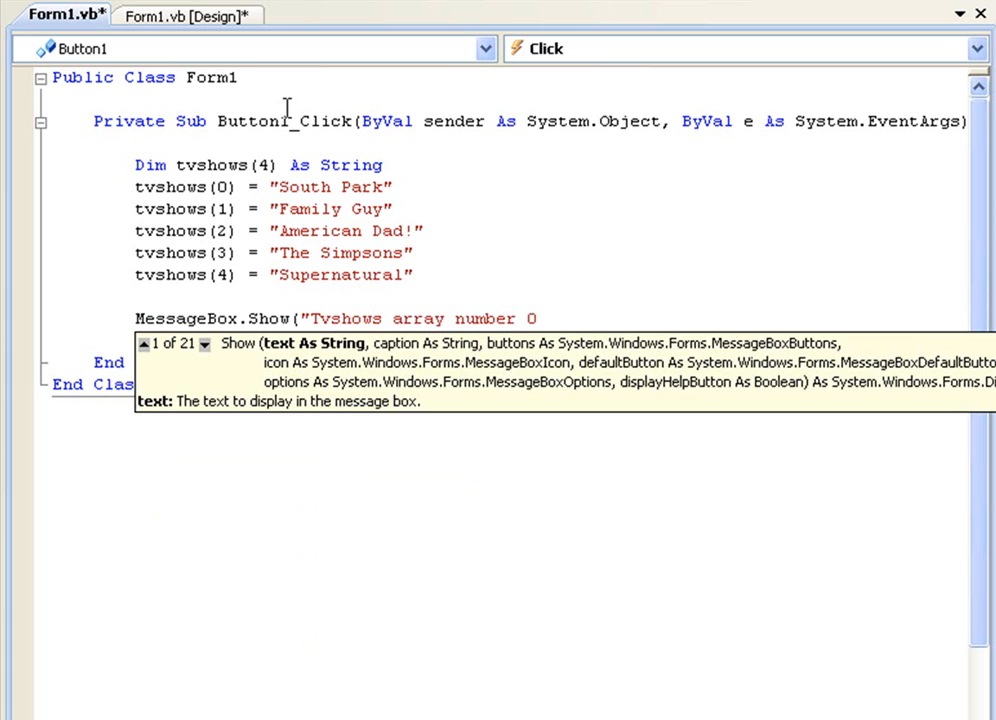
{"action": "type", "text": "is: \" & tvshows(0))"}
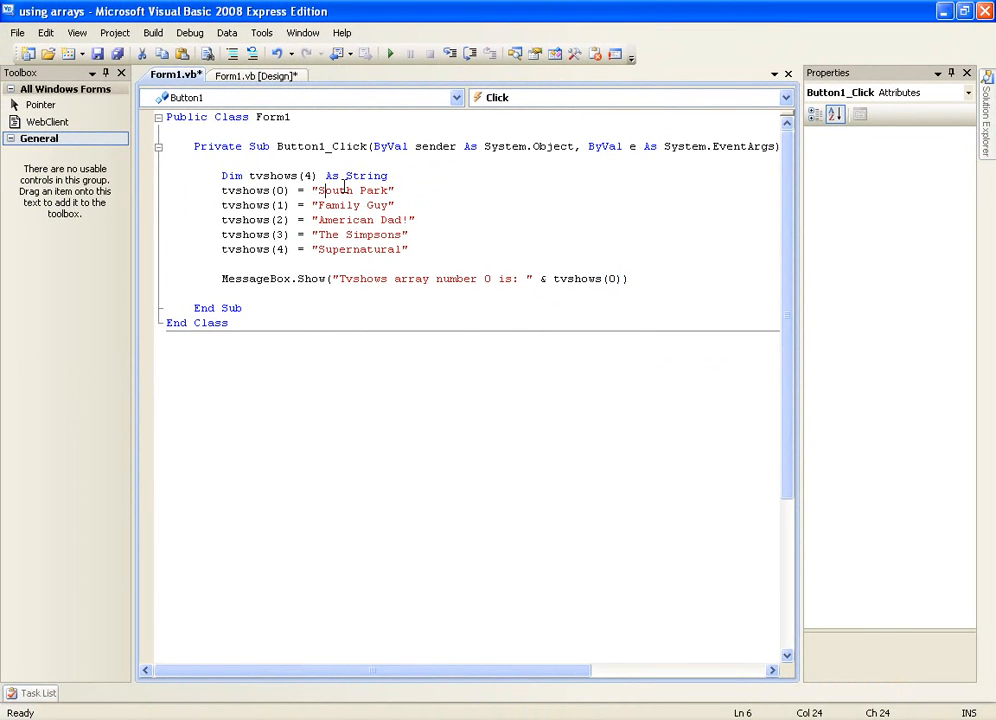
- Run the app, click Message Array, and dismiss the 'South Park' message box
{"action": "left_click", "coordinate": [389, 54]}
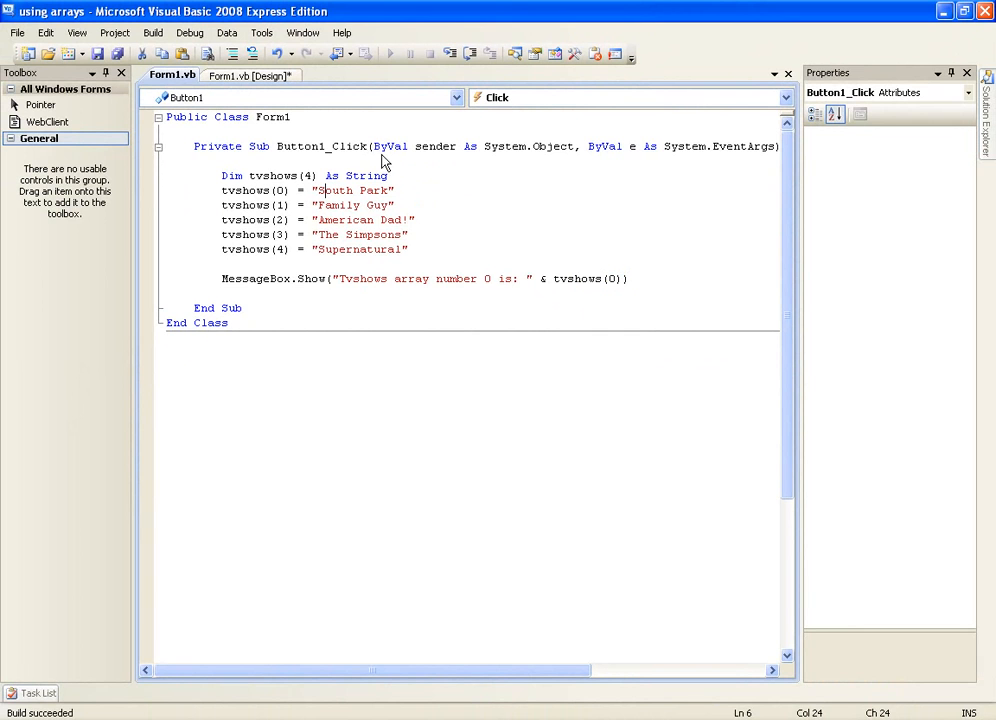
{"action": "left_click", "coordinate": [374, 54]}
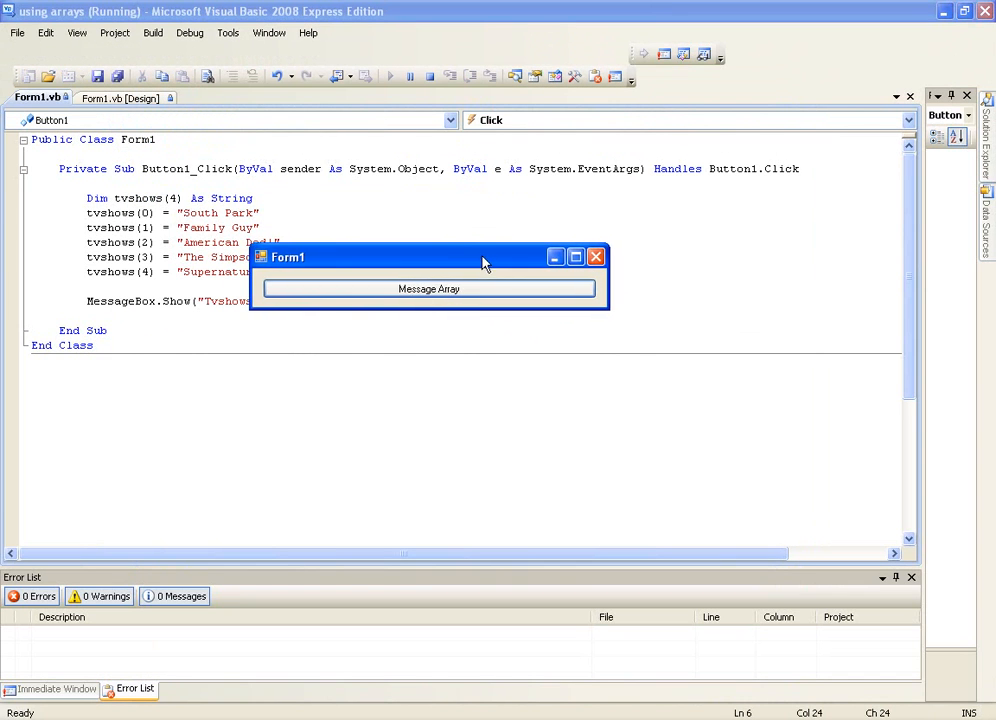
{"action": "left_click", "coordinate": [429, 289]}
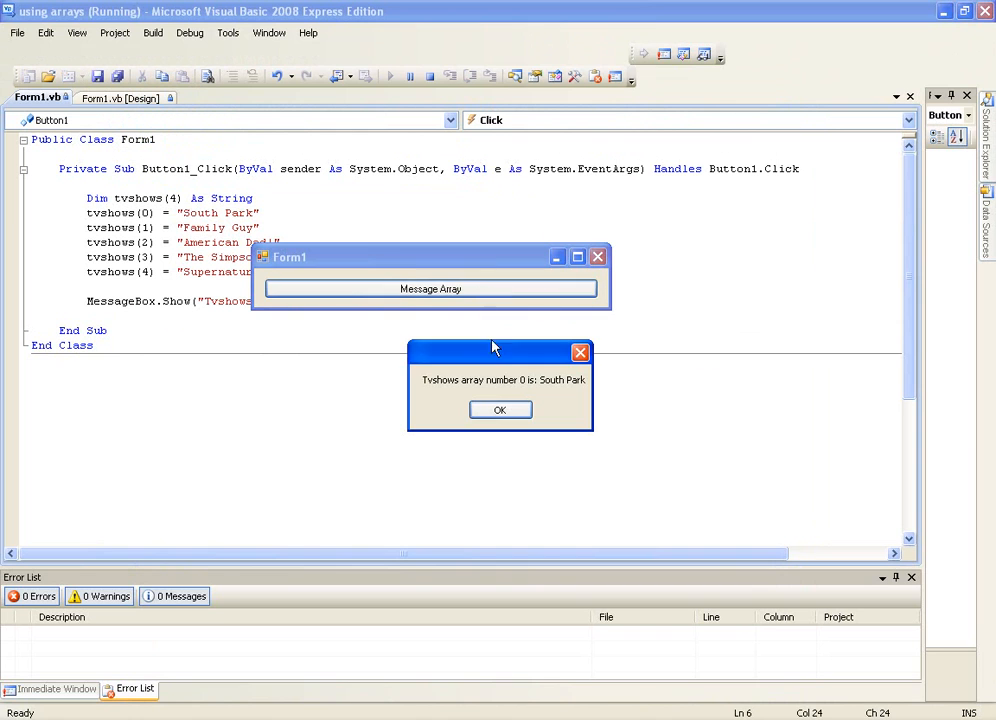
{"action": "mouse_move", "coordinate": [528, 389]}
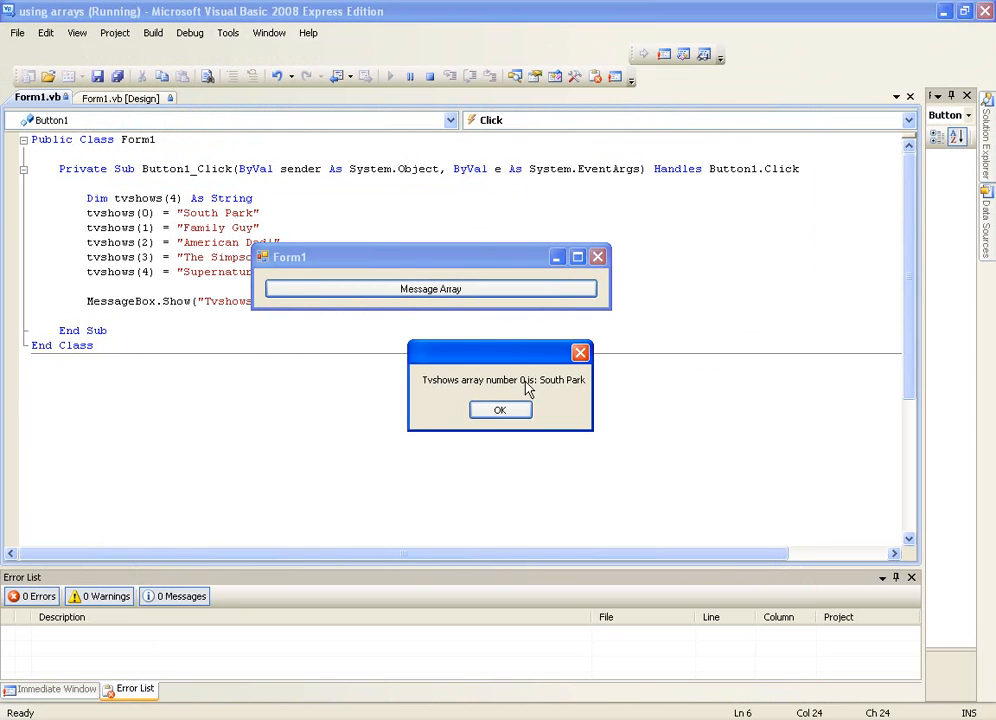
{"action": "left_click", "coordinate": [500, 409]}
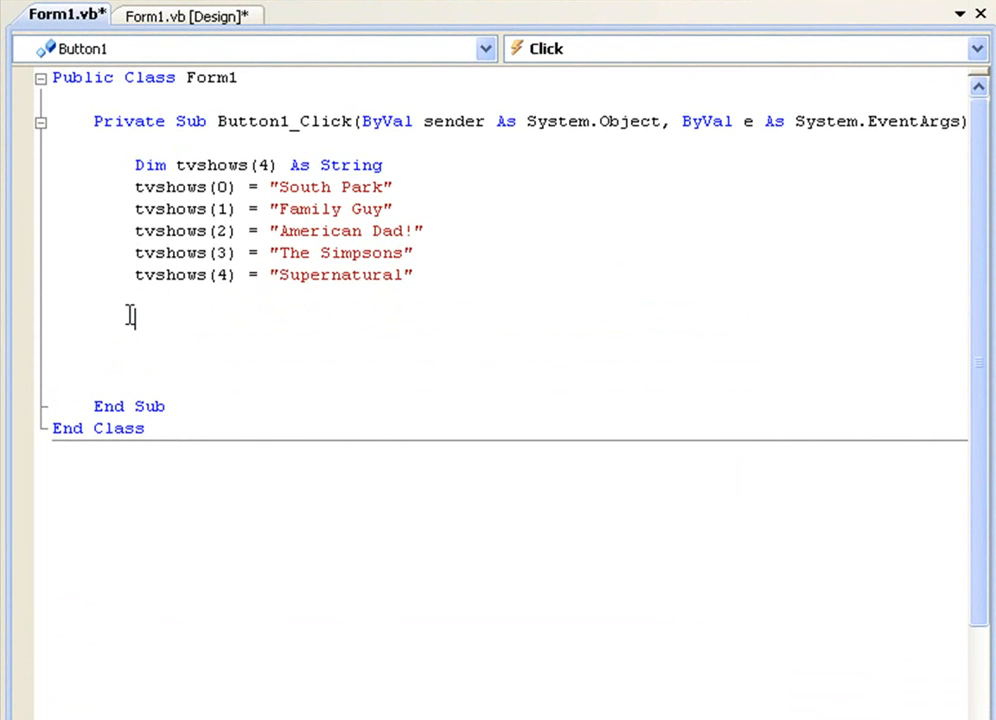
- Write a For i = 0 To tvshows.Length - 1 loop with its matching Next
{"action": "type", "text": "For"}
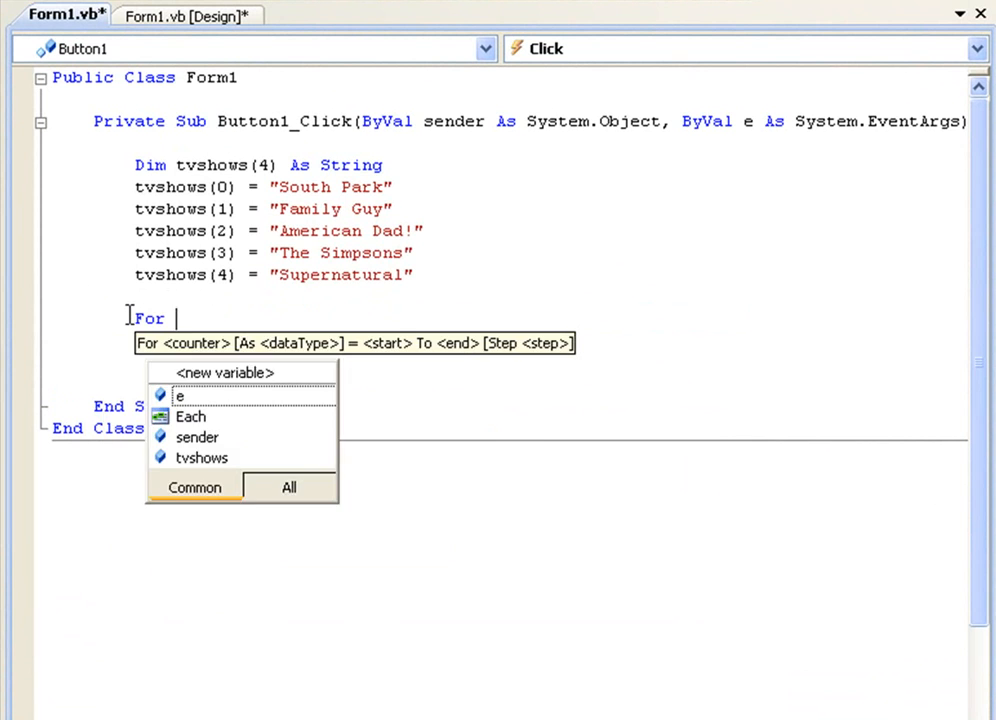
{"action": "type", "text": "i ="}
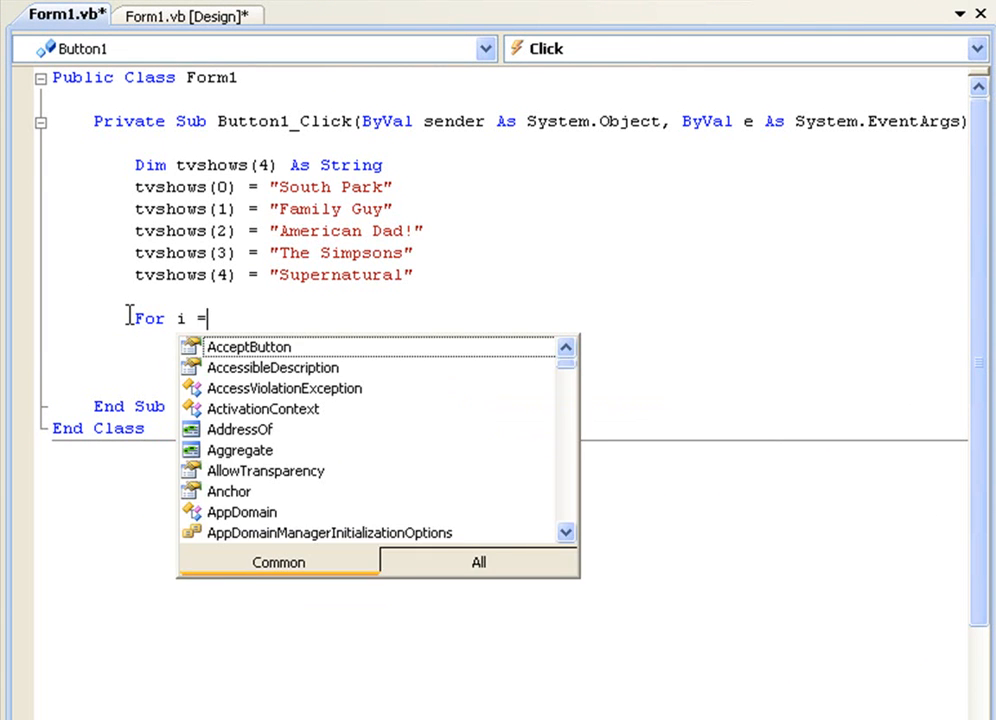
{"action": "type", "text": "0 to t"}
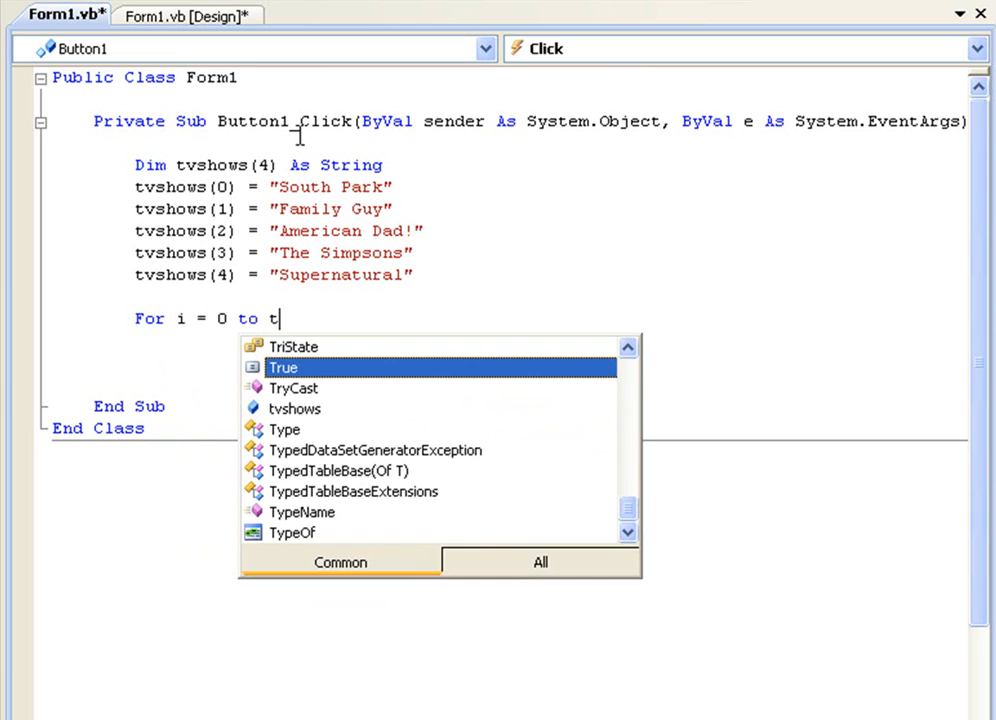
{"action": "type", "text": "vshows.le"}
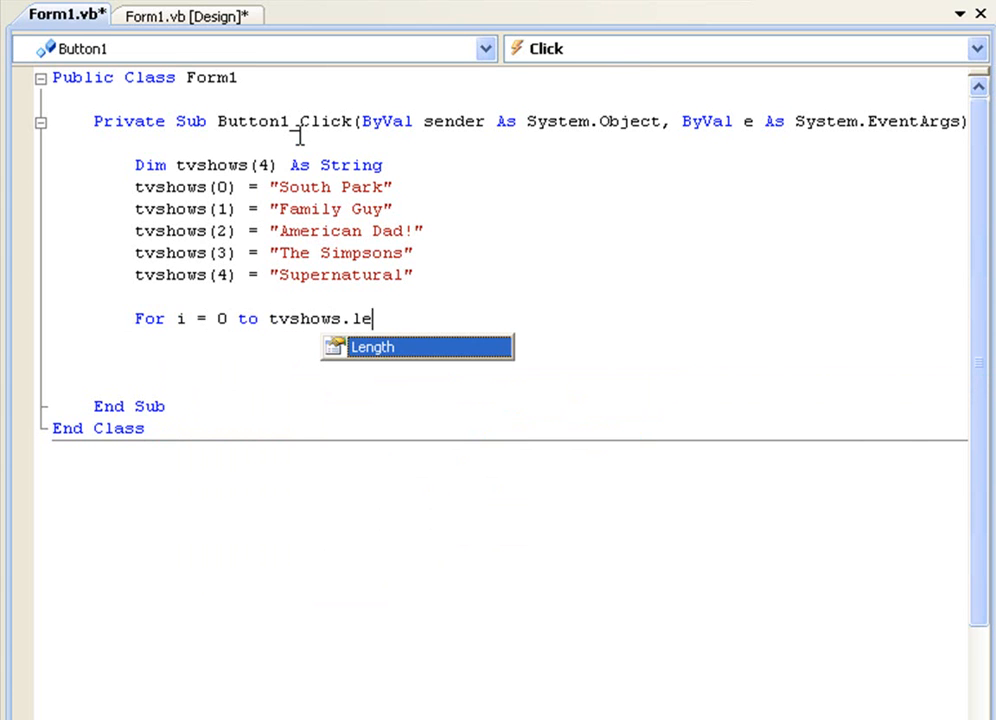
{"action": "type", "text": "ngth"}
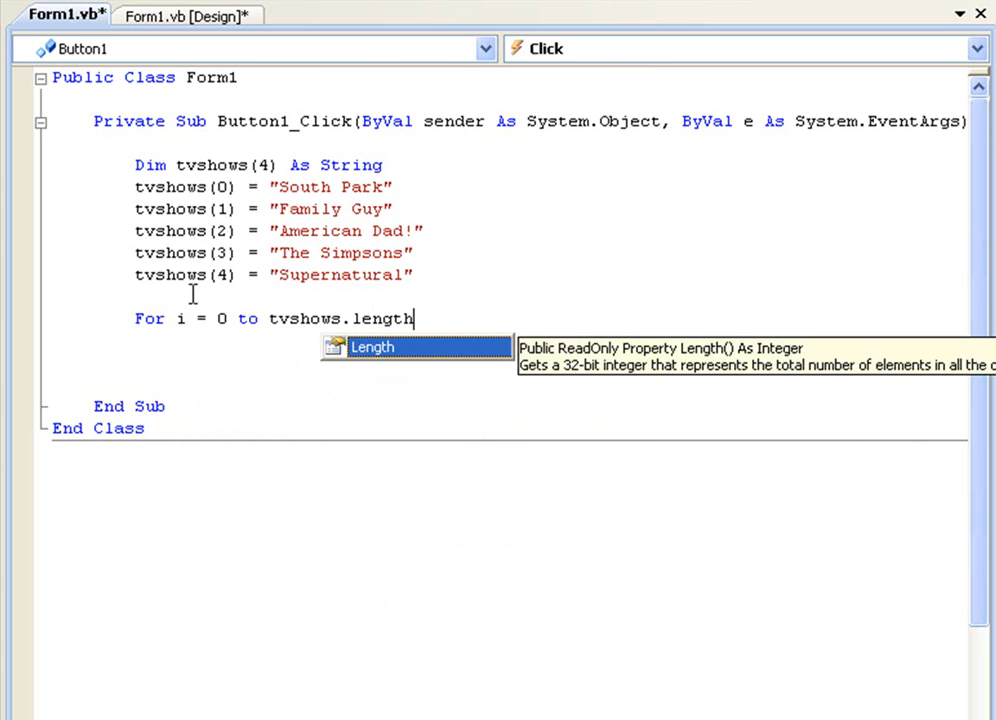
{"action": "type", "text": "-"}
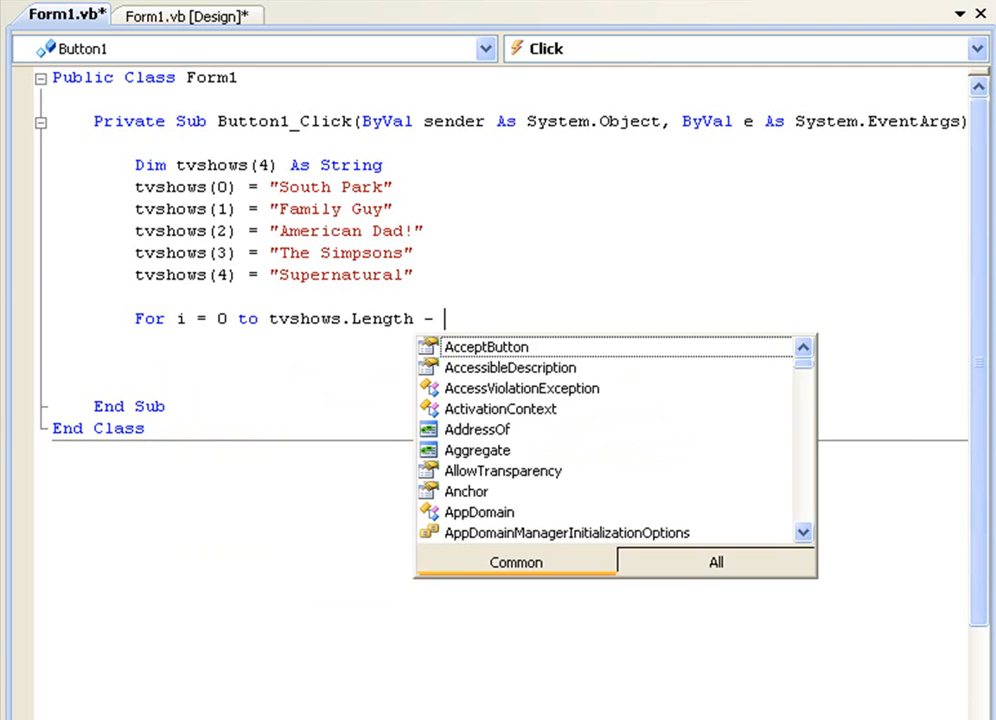
{"action": "type", "text": "1"}
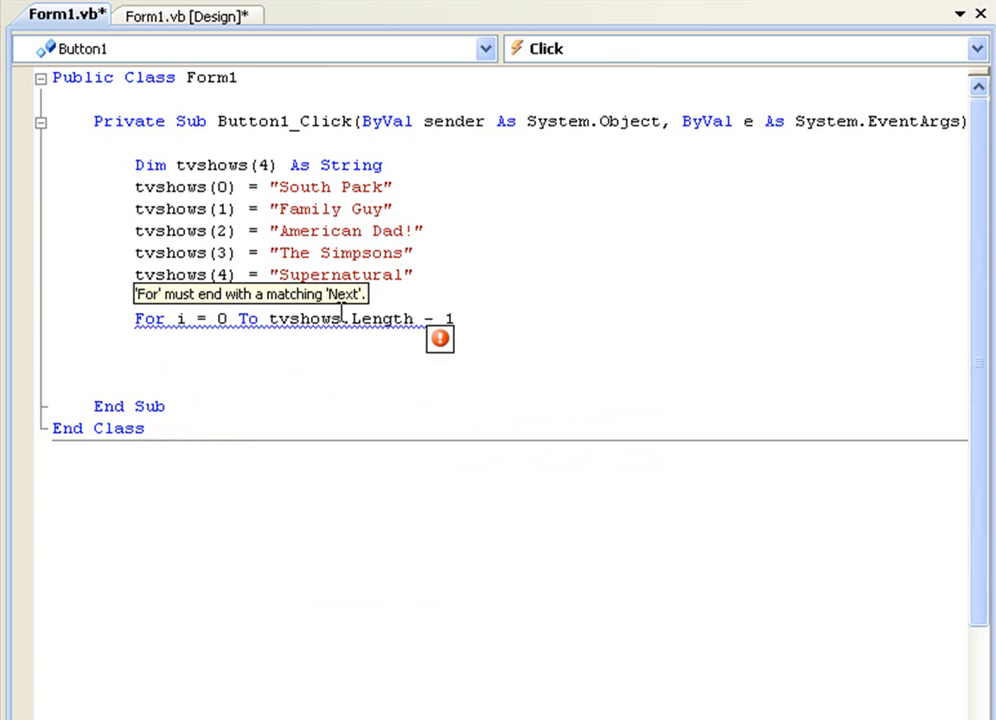
{"action": "type", "text": "Next"}
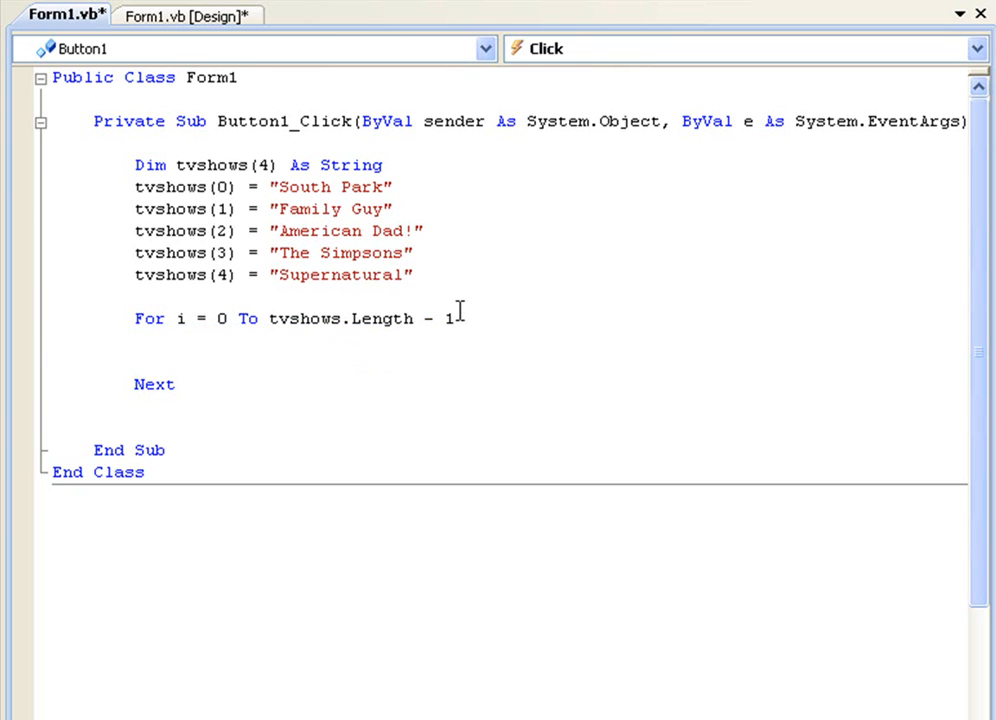
{"action": "double_click", "coordinate": [380, 318]}
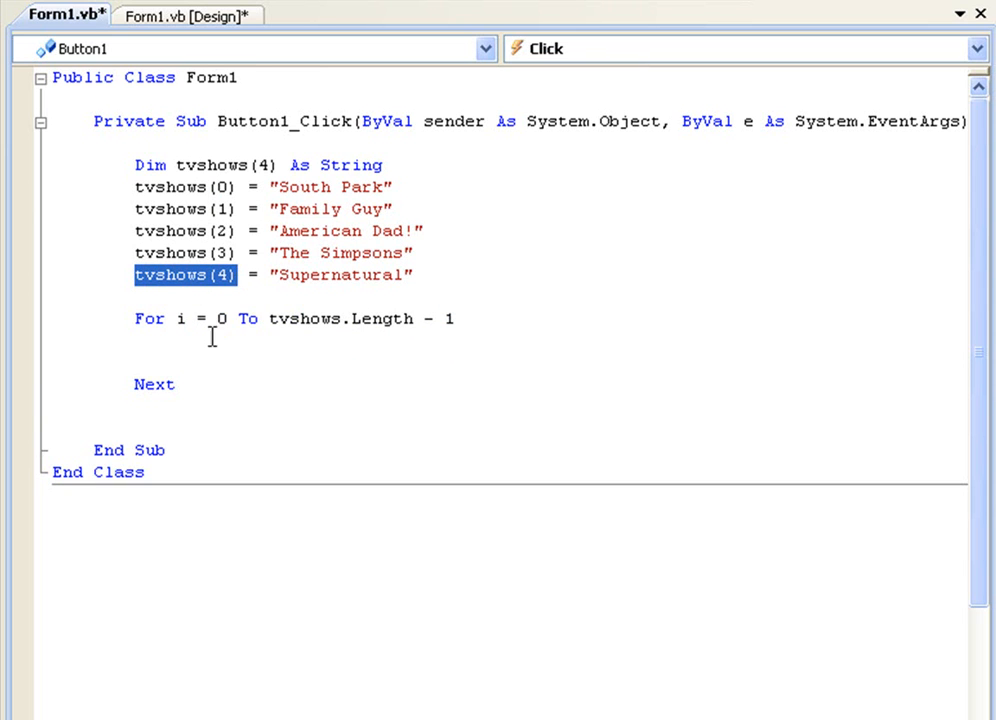
- Put MessageBox.Show(tvshows(i)) inside the For loop body
{"action": "left_click", "coordinate": [175, 340]}
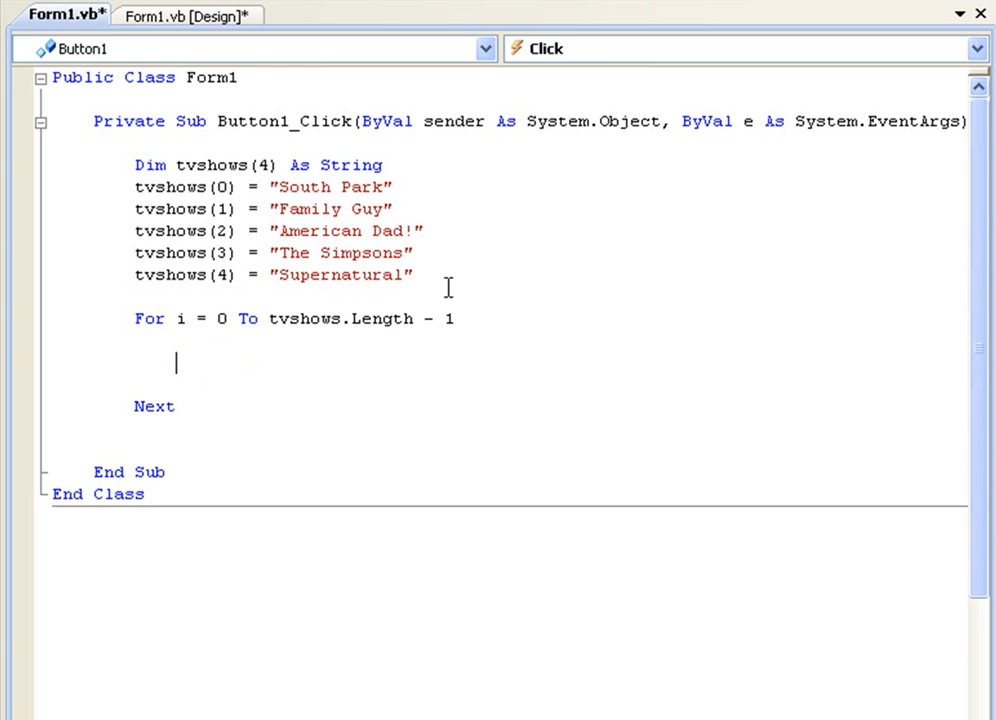
{"action": "type", "text": "me"}
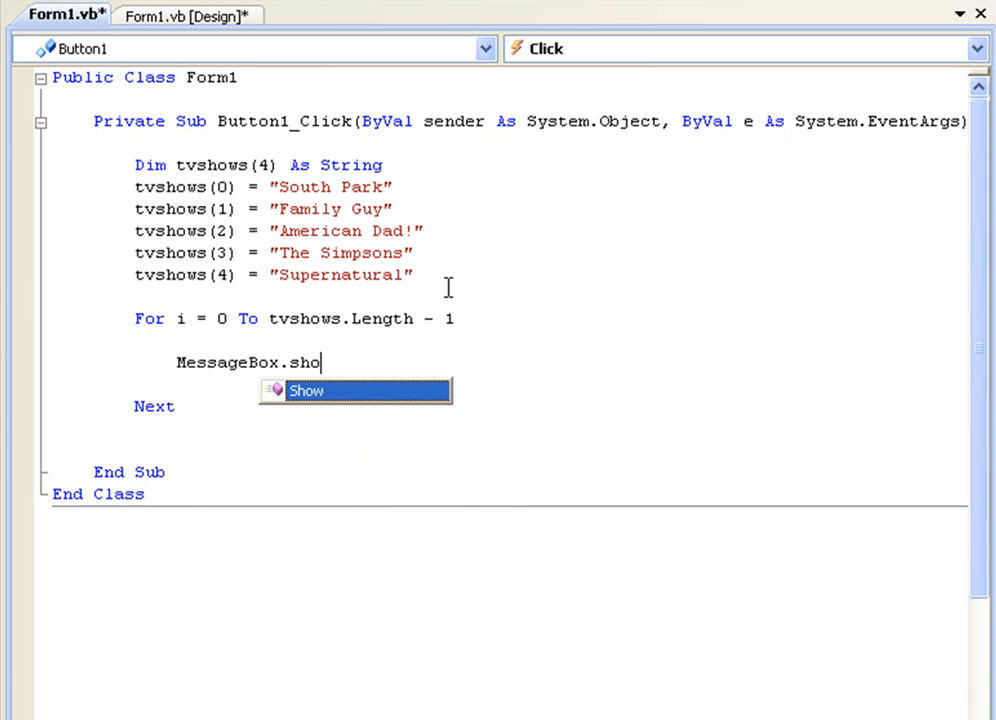
{"action": "type", "text": "w(tvshows"}
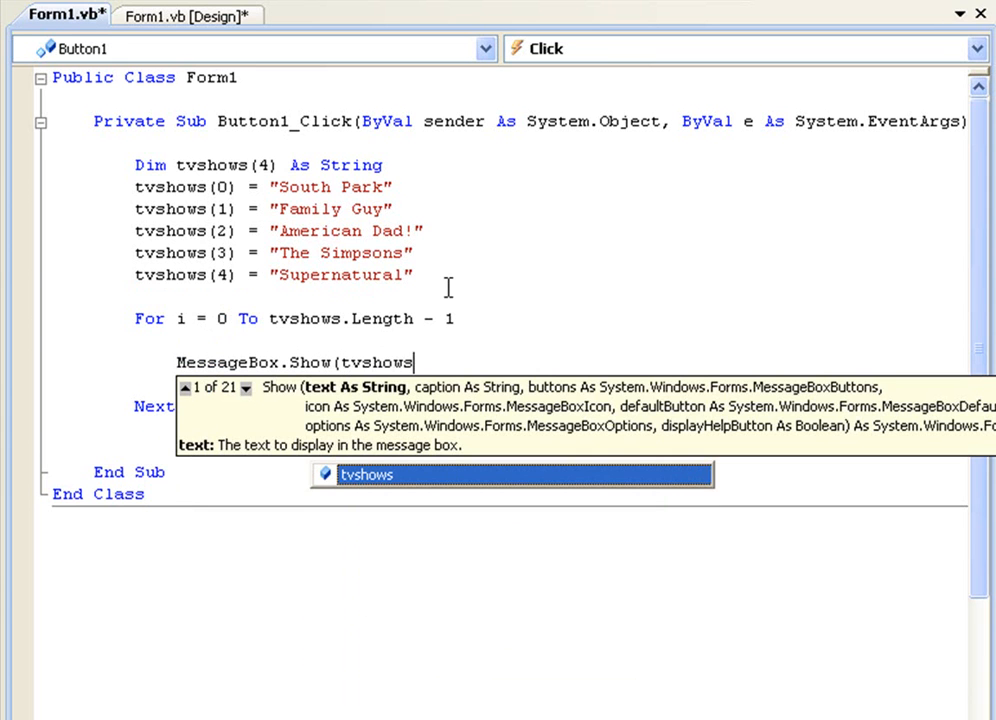
{"action": "type", "text": "(i"}
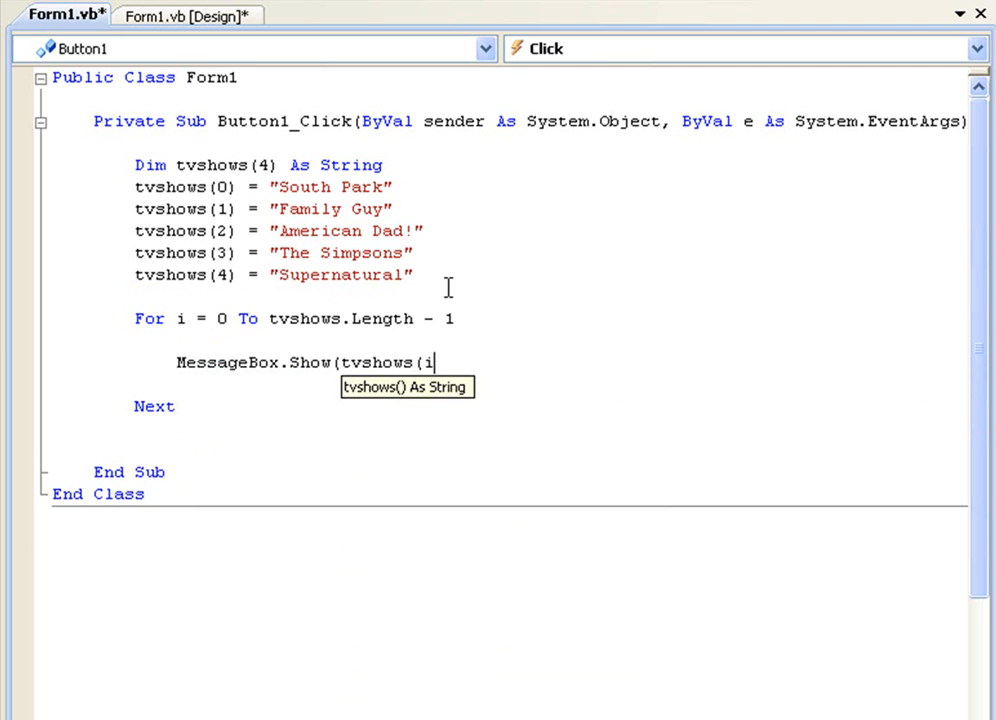
{"action": "type", "text": "))"}
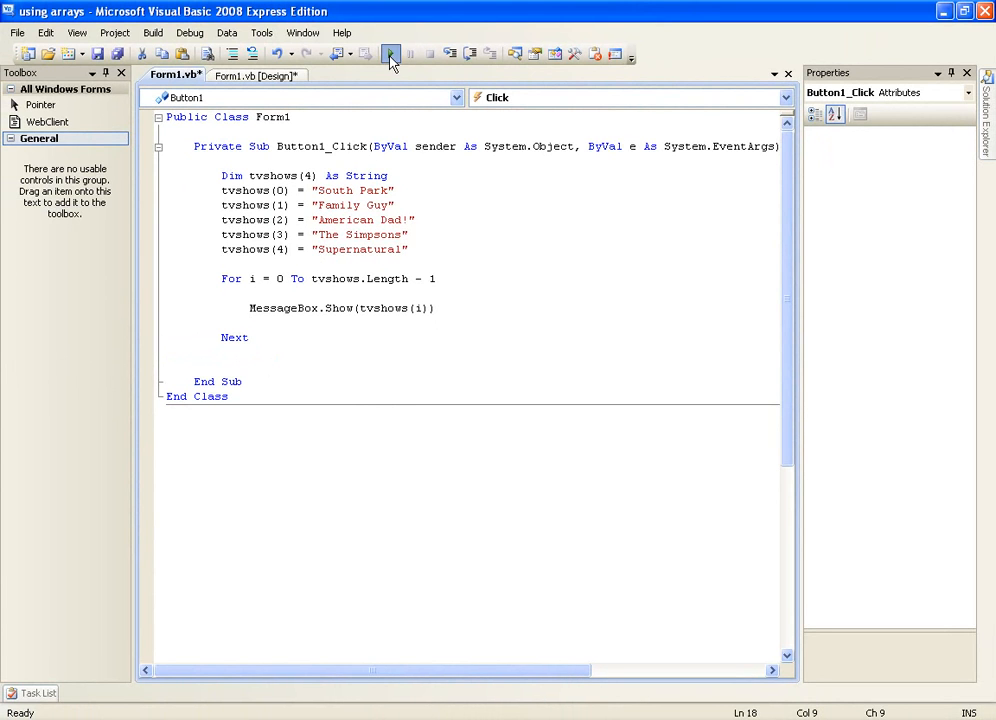
{"action": "left_click", "coordinate": [390, 54]}
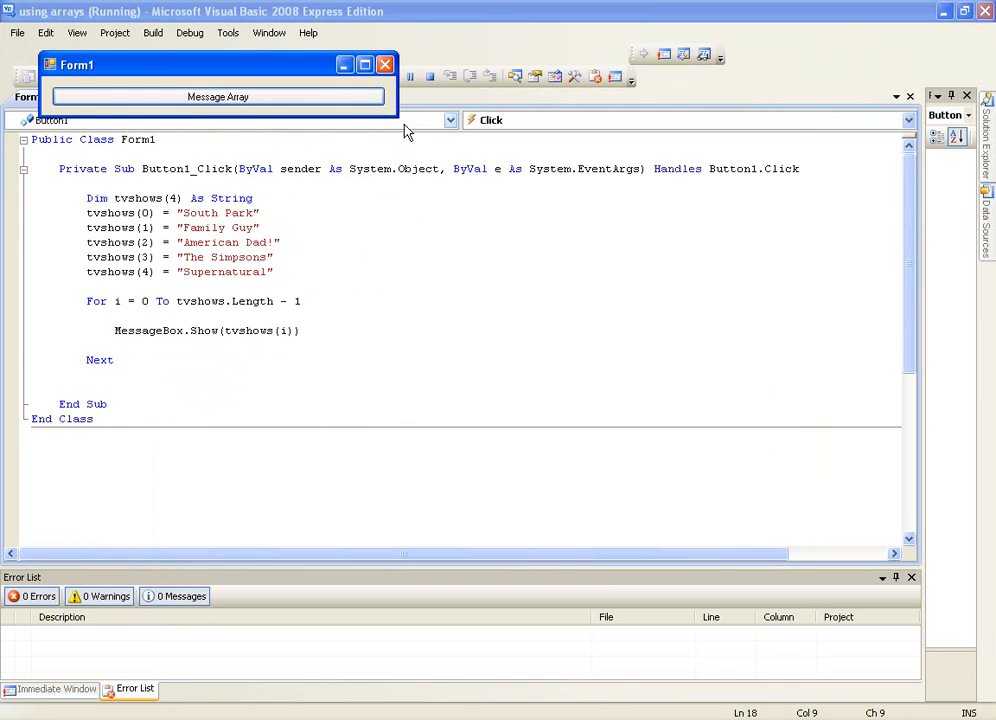
{"action": "left_click", "coordinate": [218, 96]}
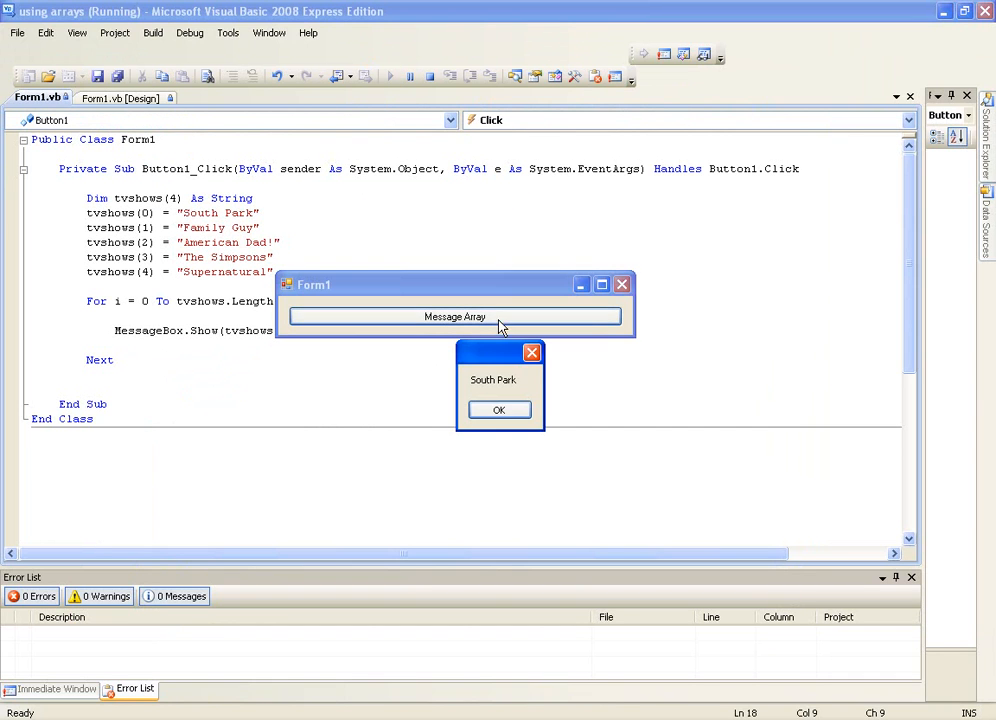
{"action": "left_click", "coordinate": [499, 410]}
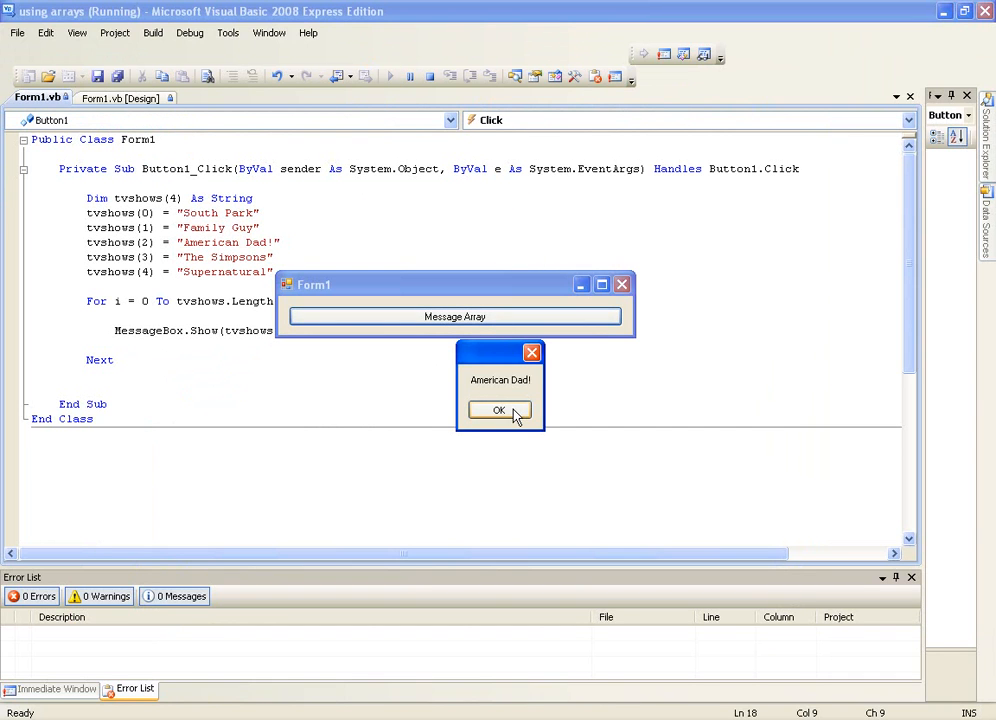
{"action": "left_click", "coordinate": [499, 410]}
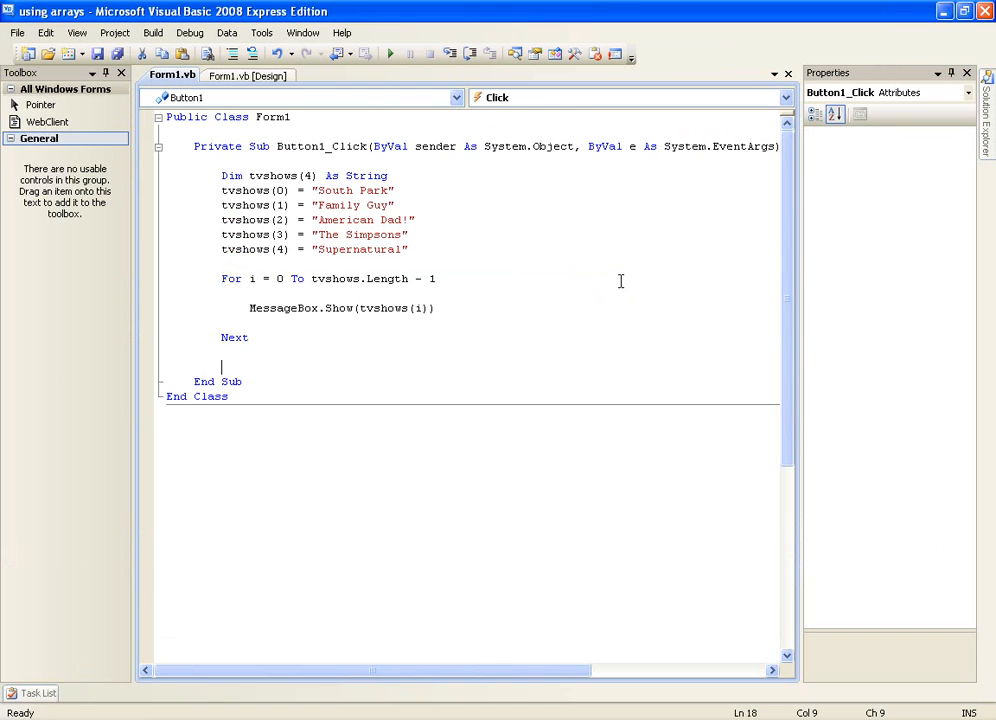
{"action": "mouse_move", "coordinate": [349, 338]}
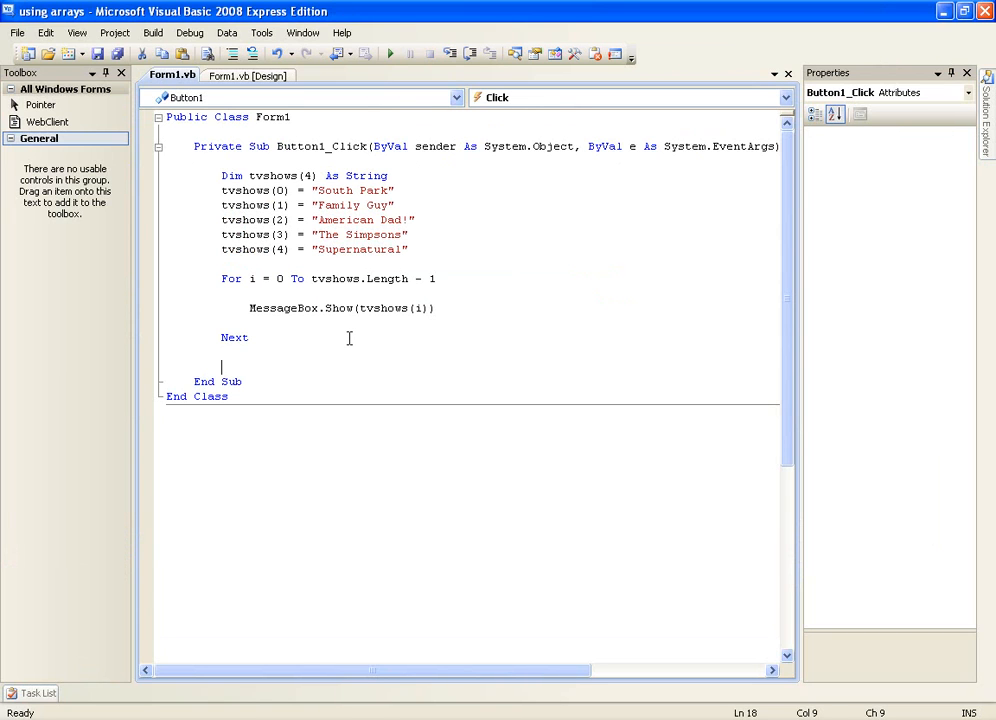
{"action": "mouse_move", "coordinate": [386, 278]}
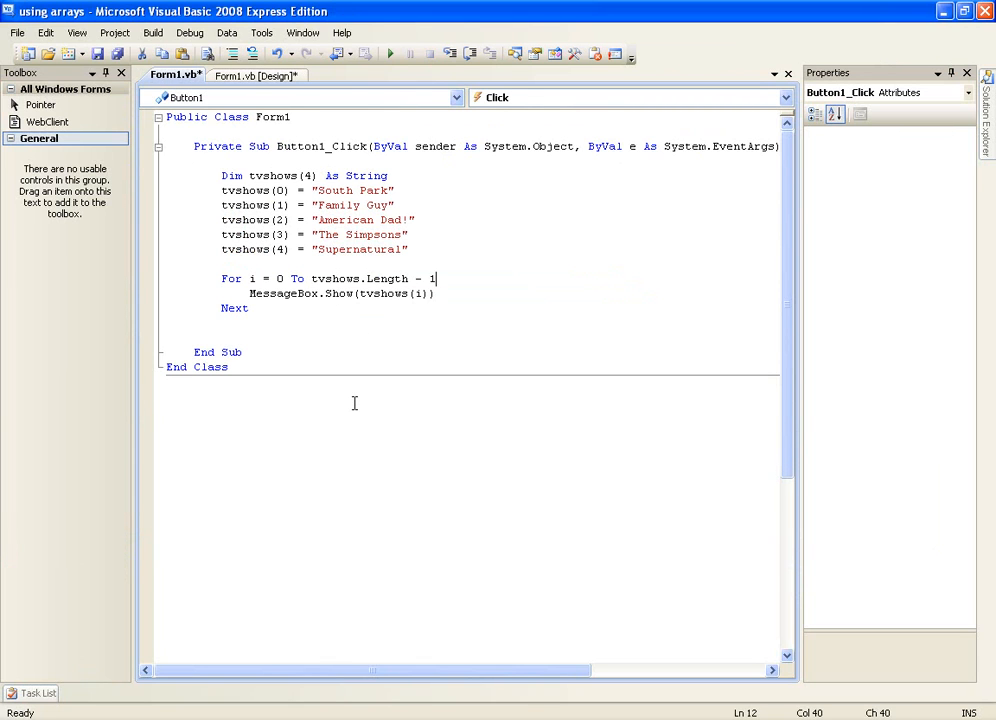
{"action": "mouse_move", "coordinate": [454, 345]}
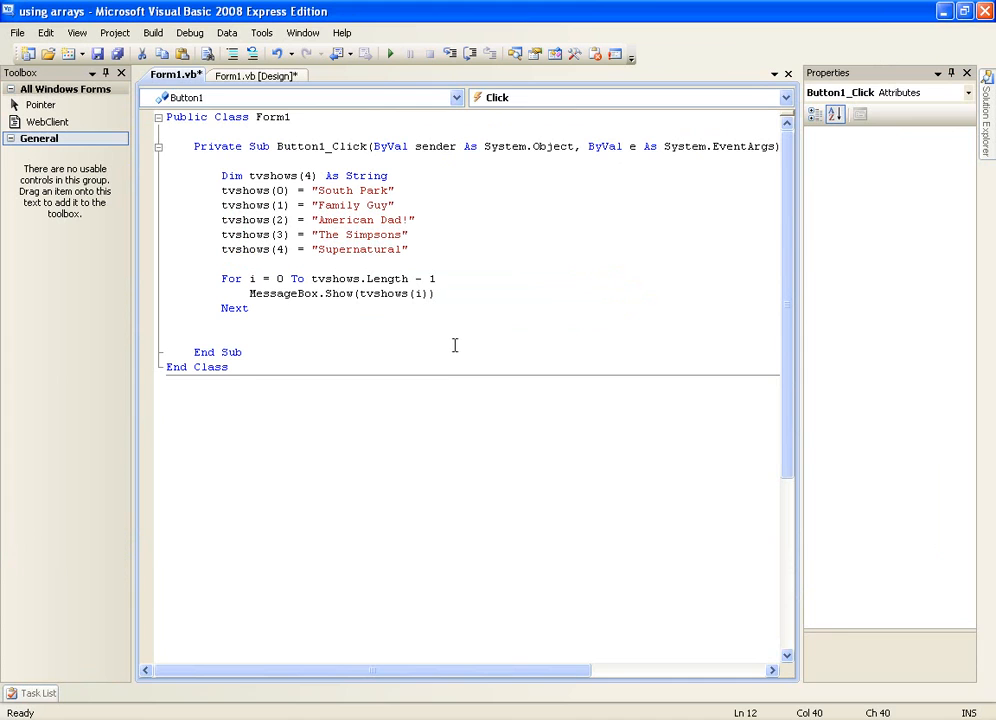
- Place the cursor on the blank line below the compacted For loop
{"action": "left_click", "coordinate": [222, 337]}
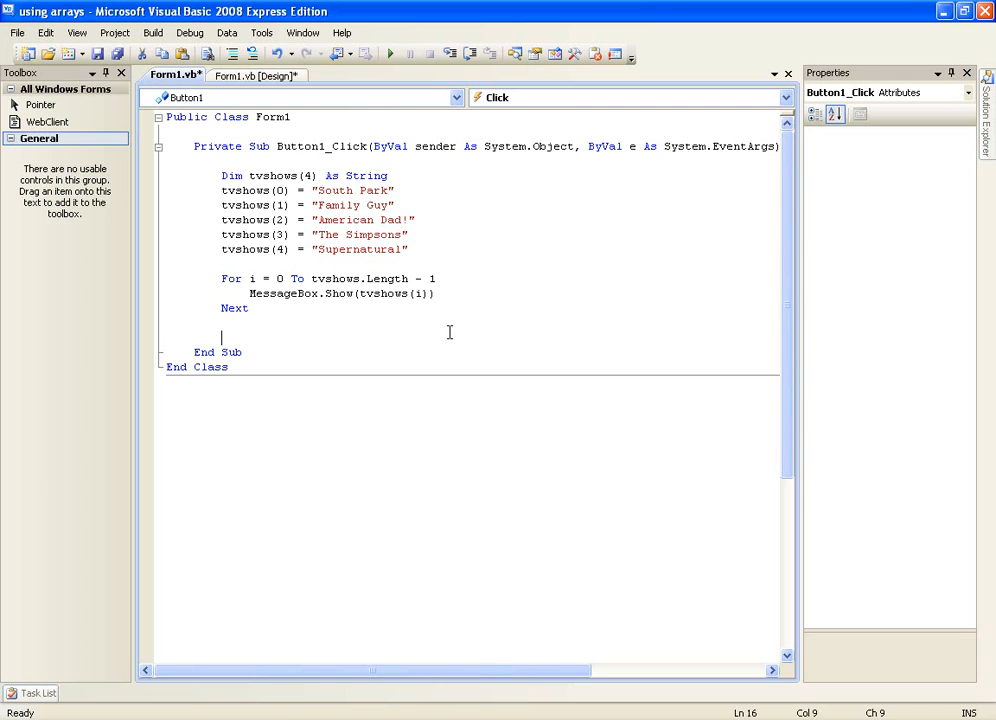
{"action": "mouse_move", "coordinate": [340, 242]}
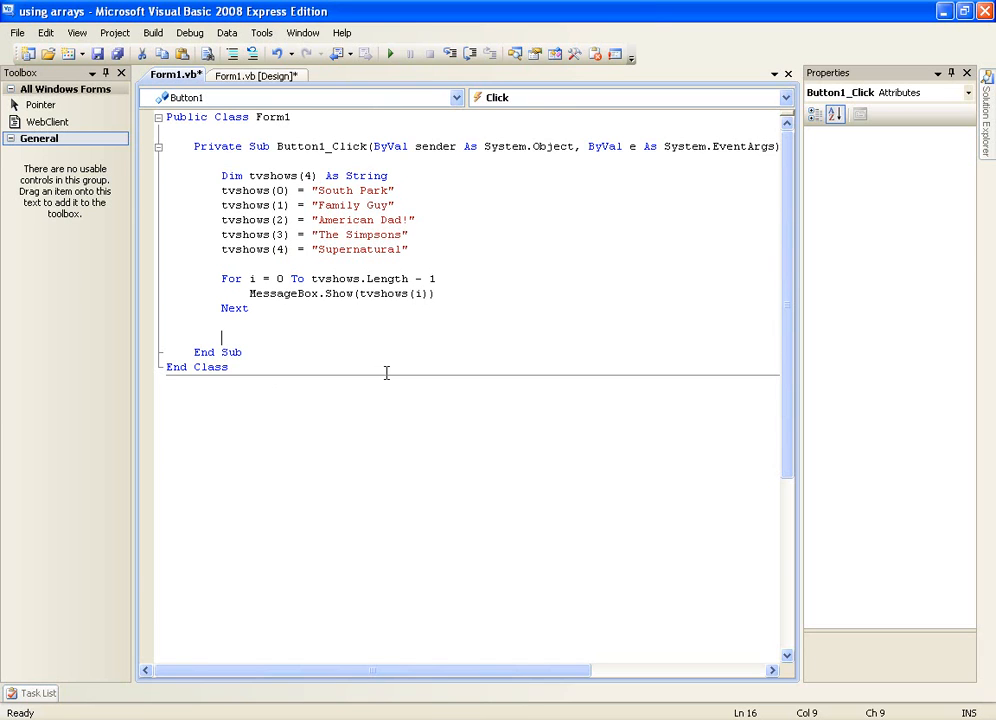
{"action": "mouse_move", "coordinate": [409, 328]}
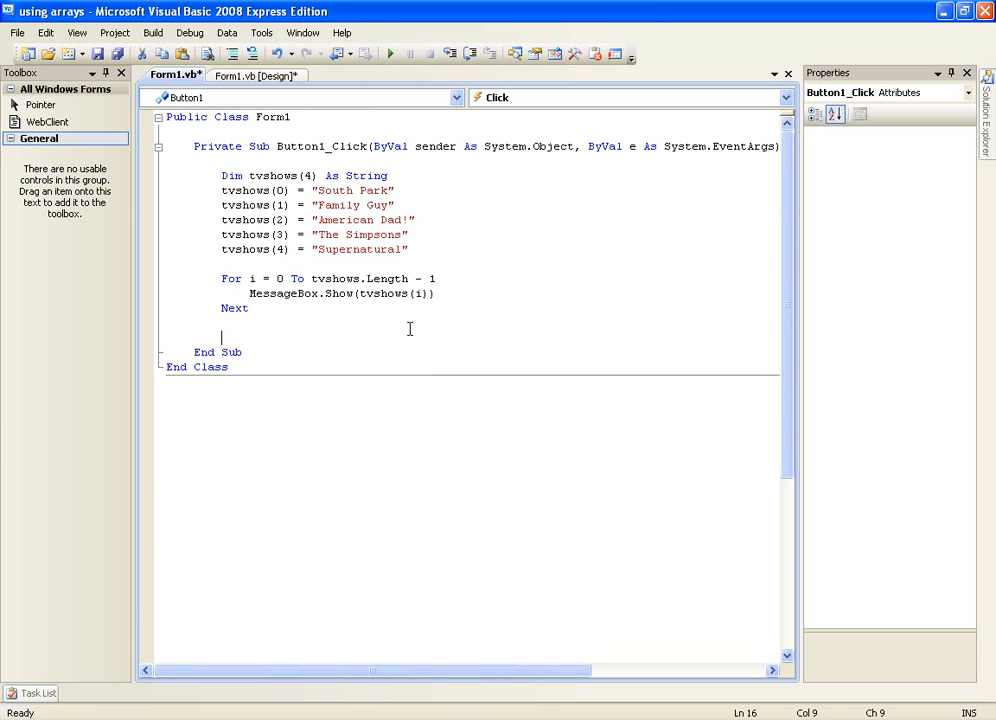